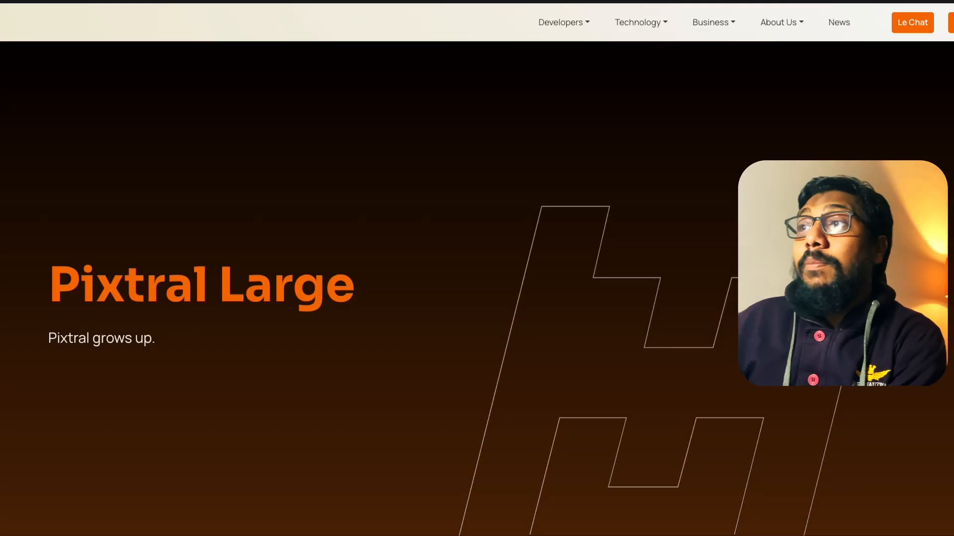
mouse_move(69, 70)
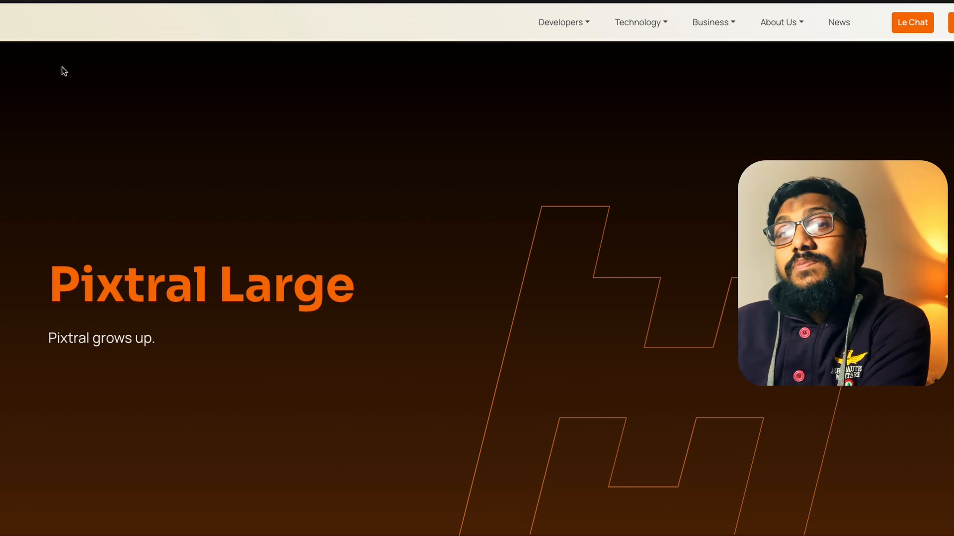
Step: Read the Pixtral Large post through the 'in short' bullets to the benchmark bar charts
scroll("down", 3)
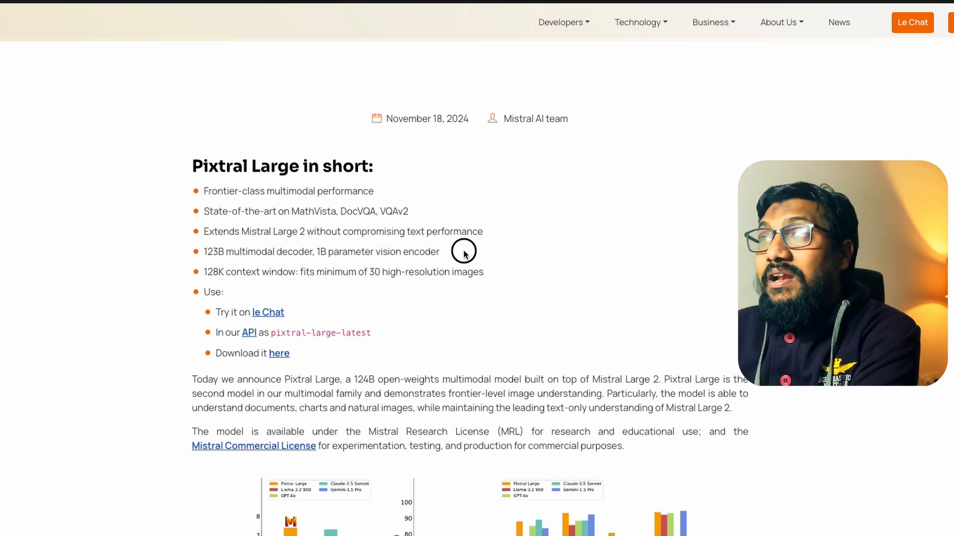
triple_click(320, 252)
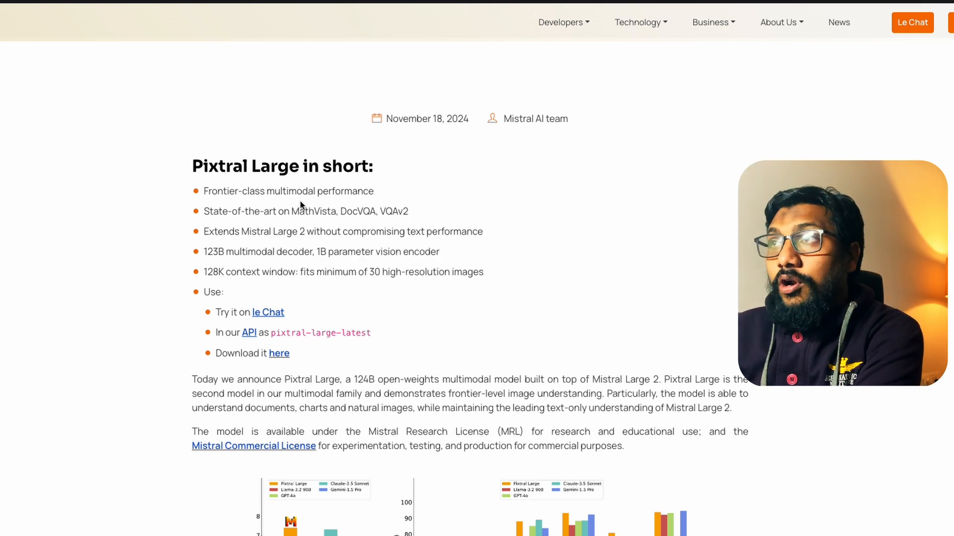
scroll("down", 3)
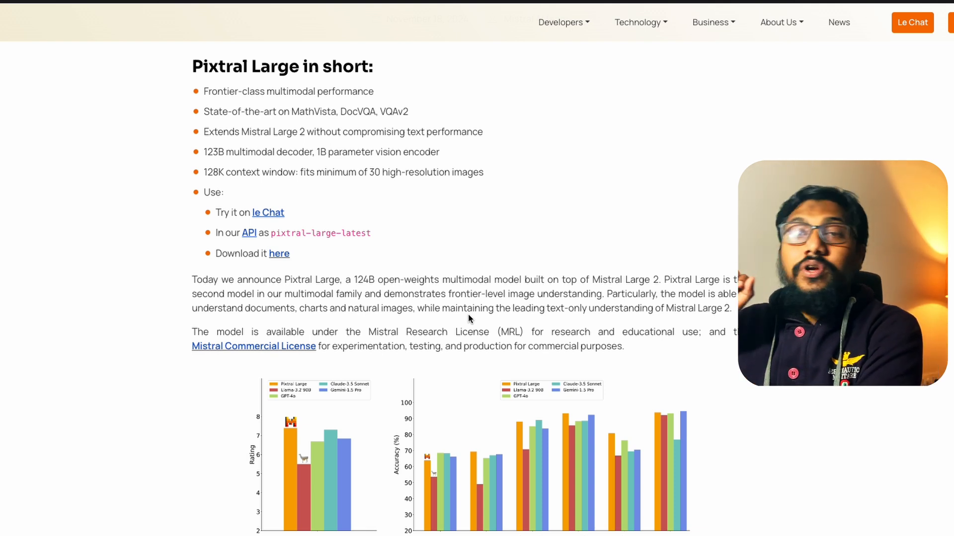
mouse_move(467, 242)
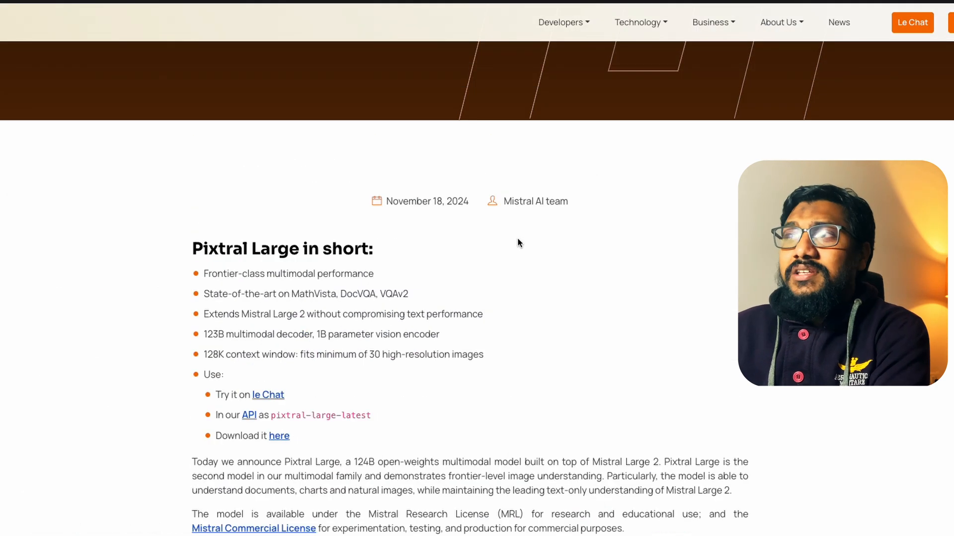
scroll("down", 3)
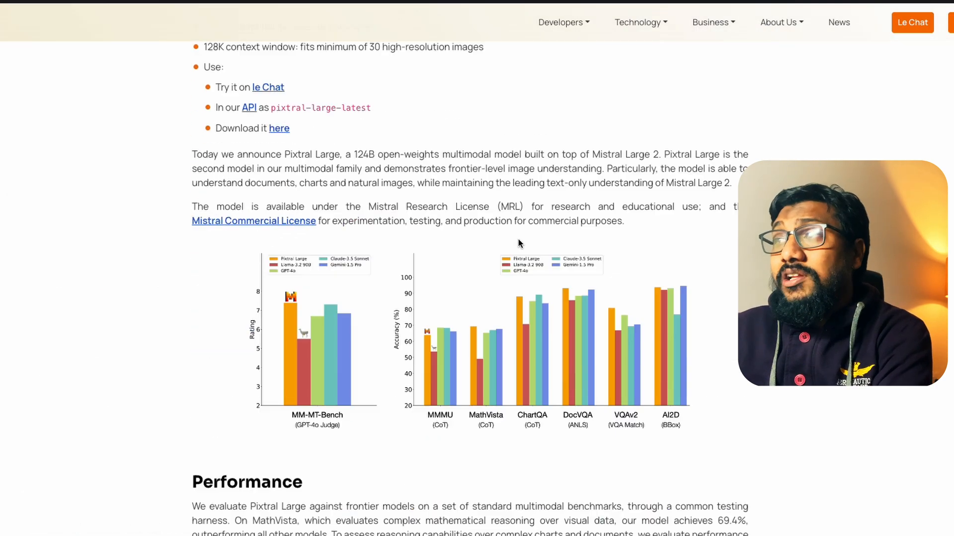
scroll("down", 3)
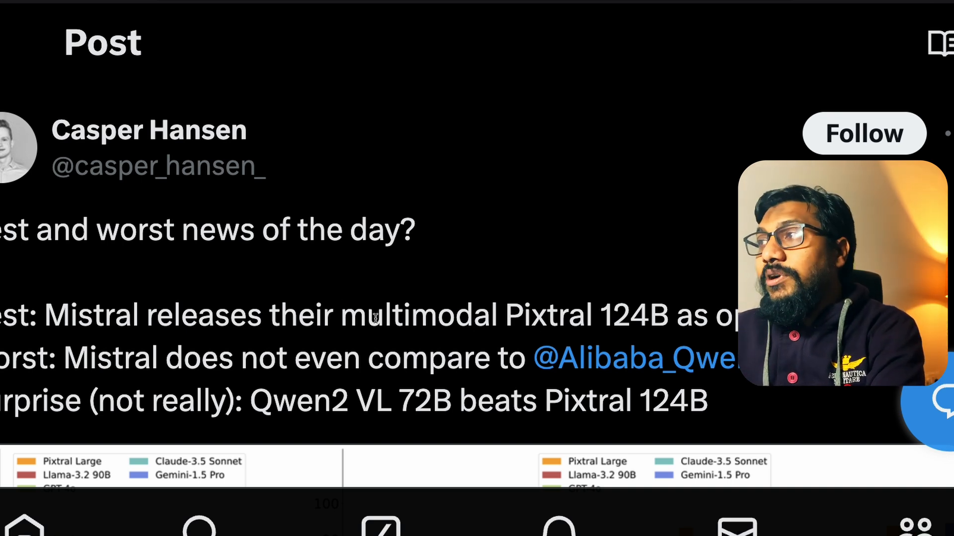
Step: Select 'Pixtral 124B' in the X post and scroll to its attached benchmark charts
double_click(425, 385)
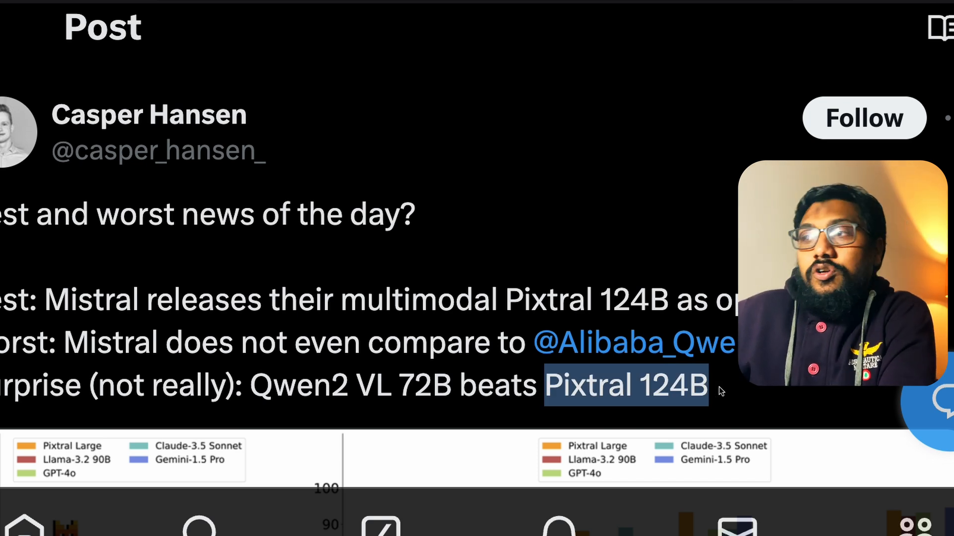
scroll("down", 3)
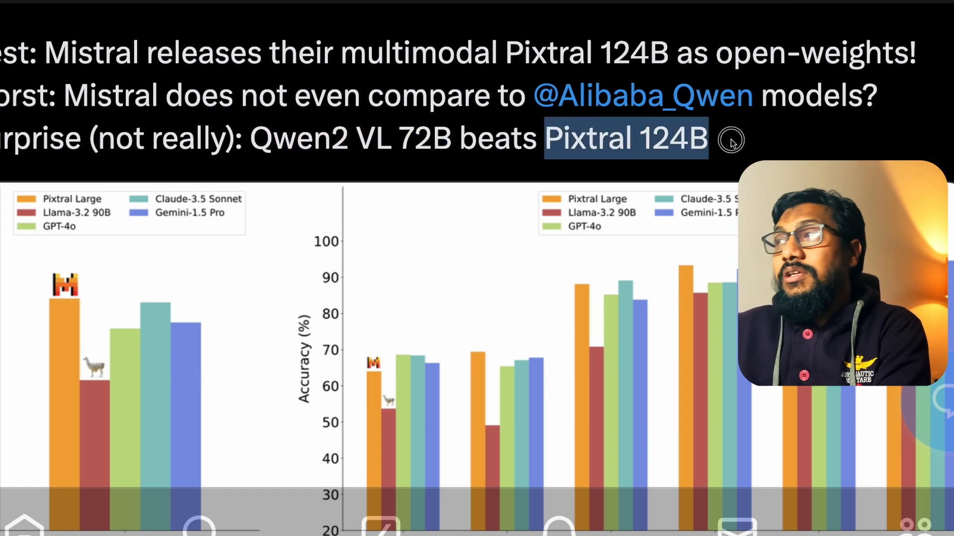
mouse_move(523, 280)
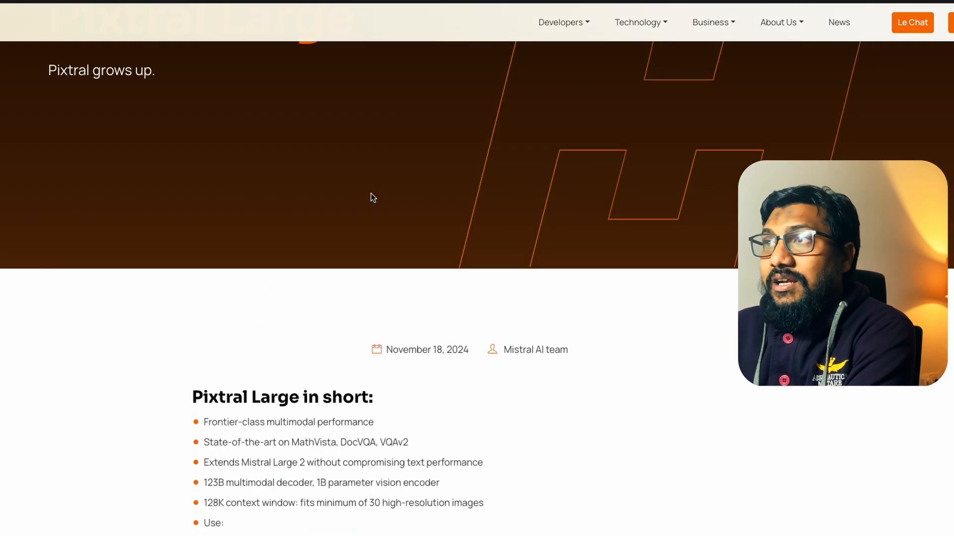
Step: Highlight 'fits minimum of 30 high-resolution images', then scroll to the benchmark table
scroll("down", 3)
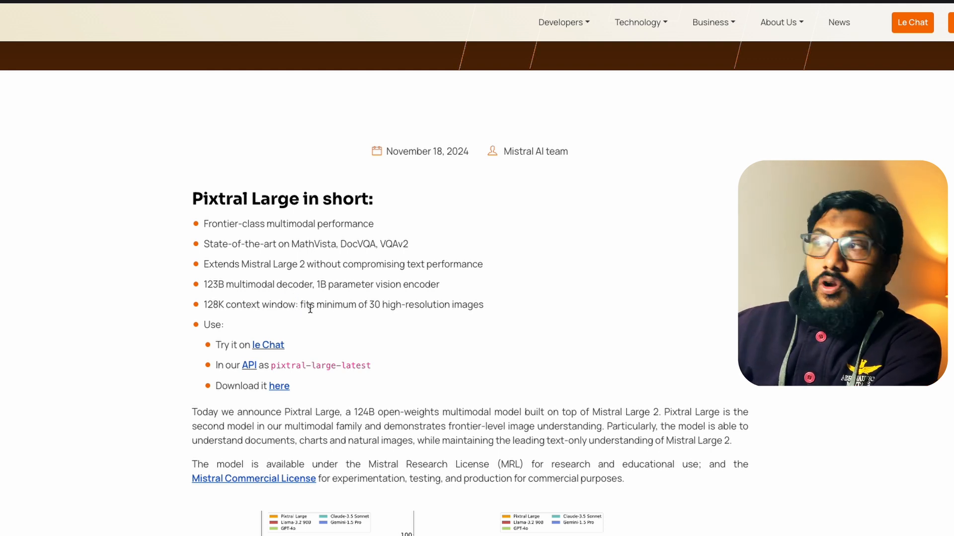
left_click_drag(300, 304, 484, 304)
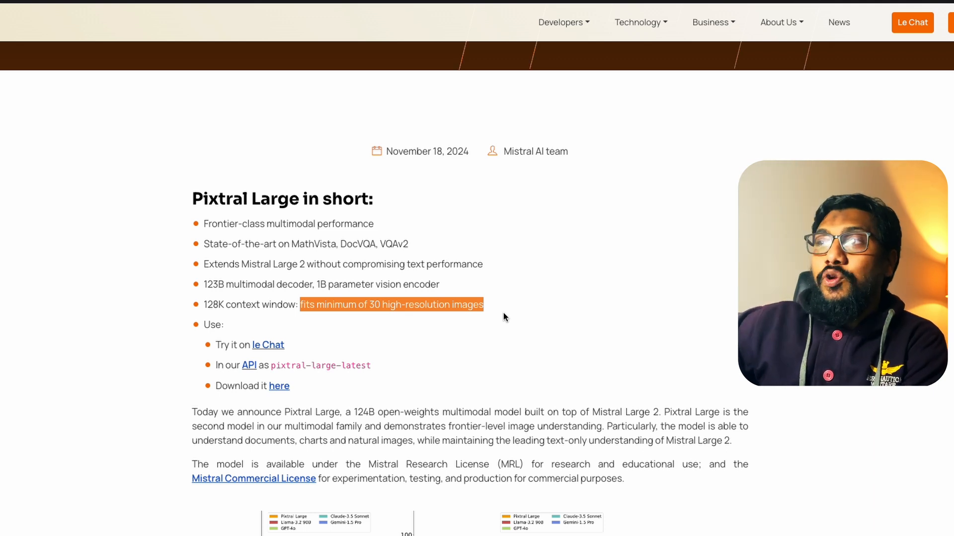
scroll("down", 3)
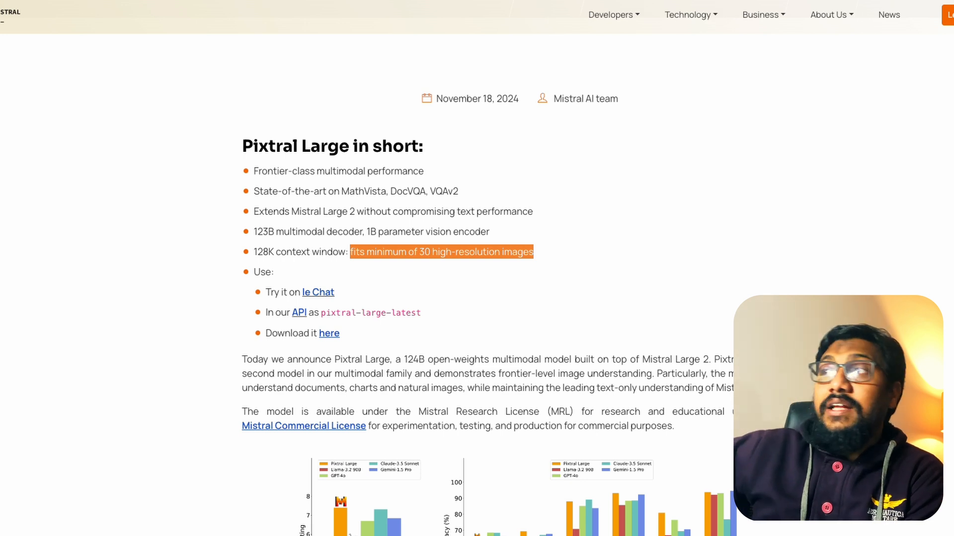
scroll("down", 3)
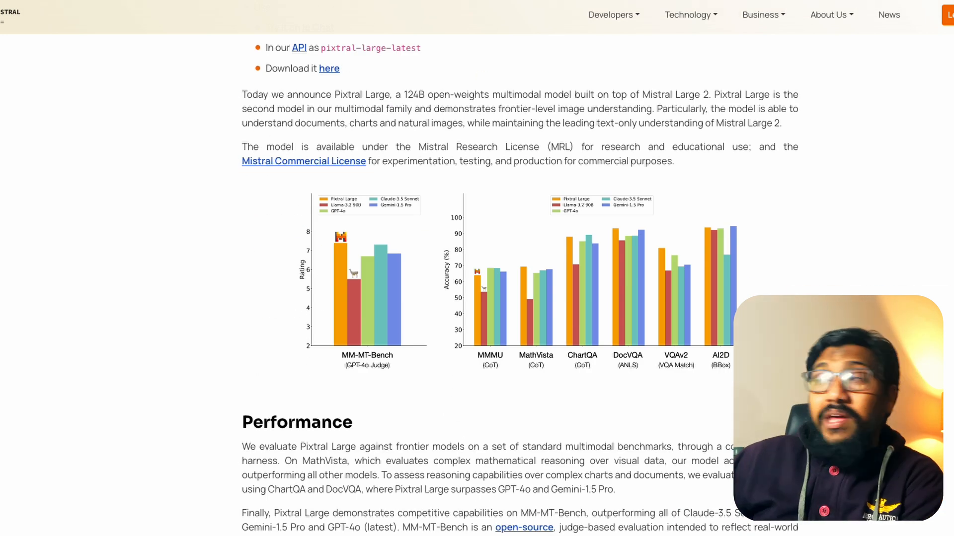
mouse_move(507, 298)
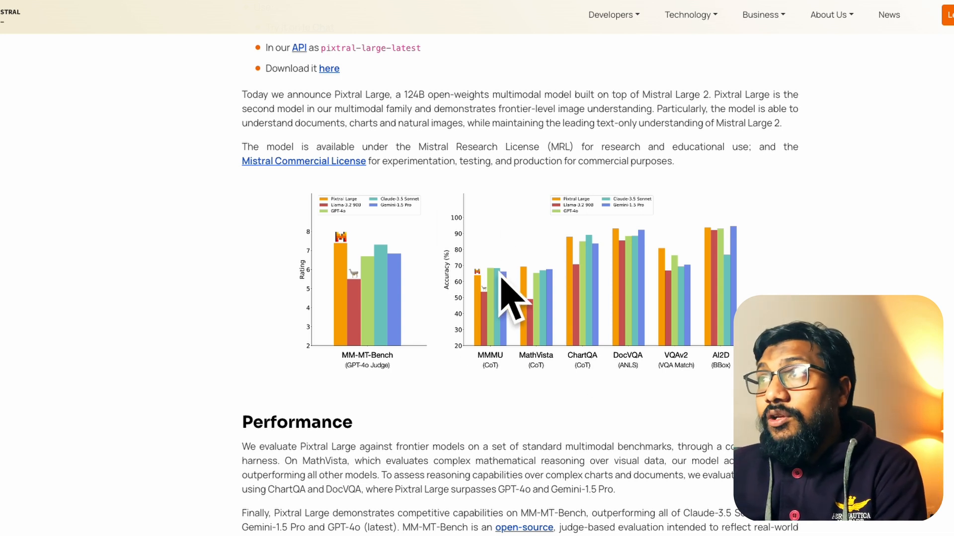
mouse_move(444, 217)
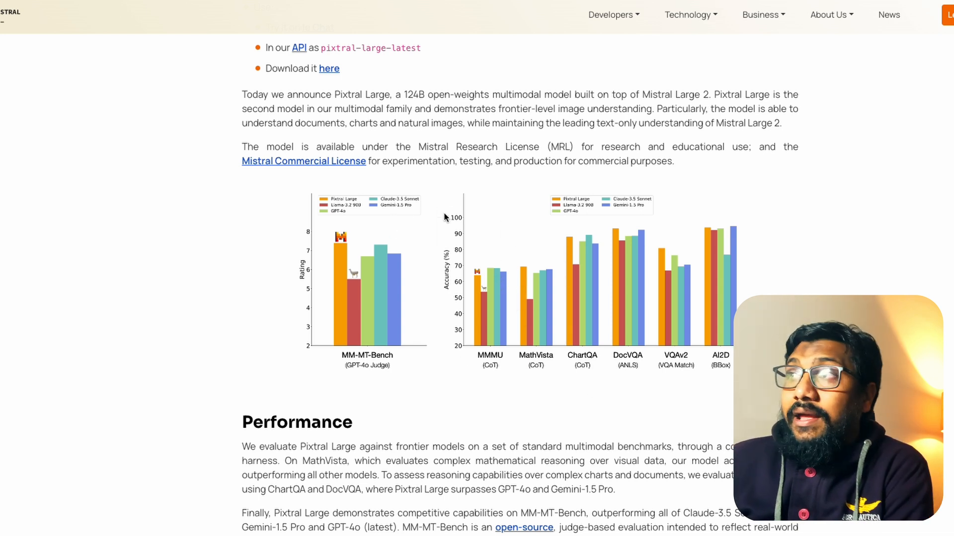
mouse_move(432, 211)
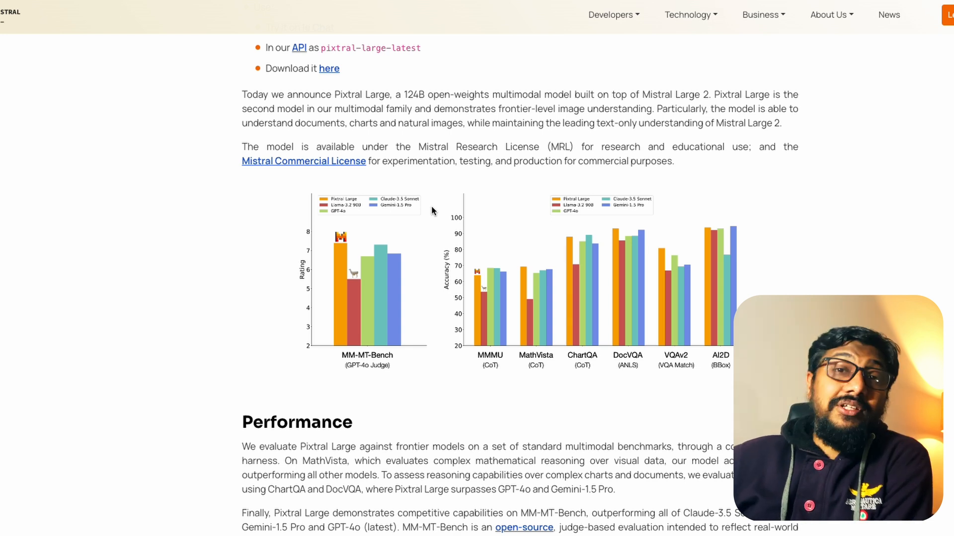
mouse_move(632, 274)
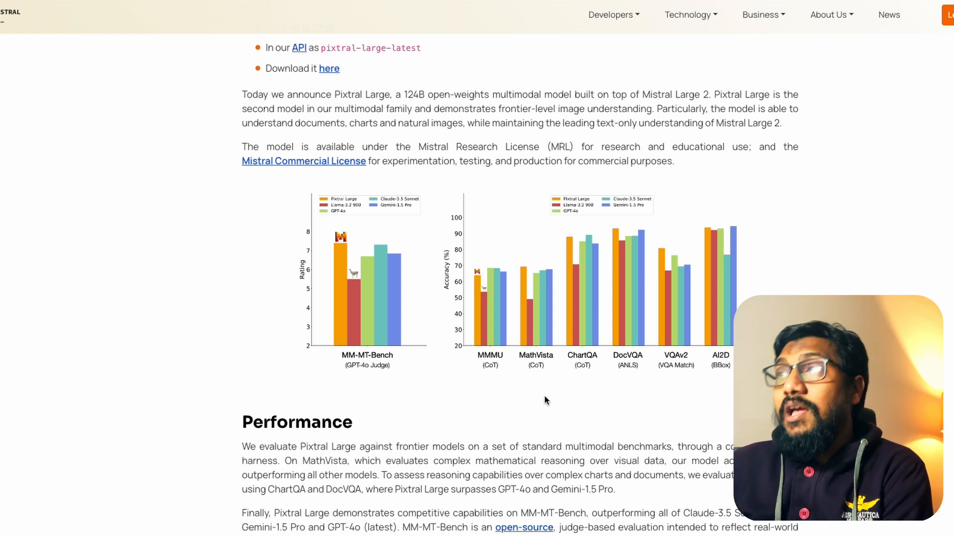
scroll("down", 3)
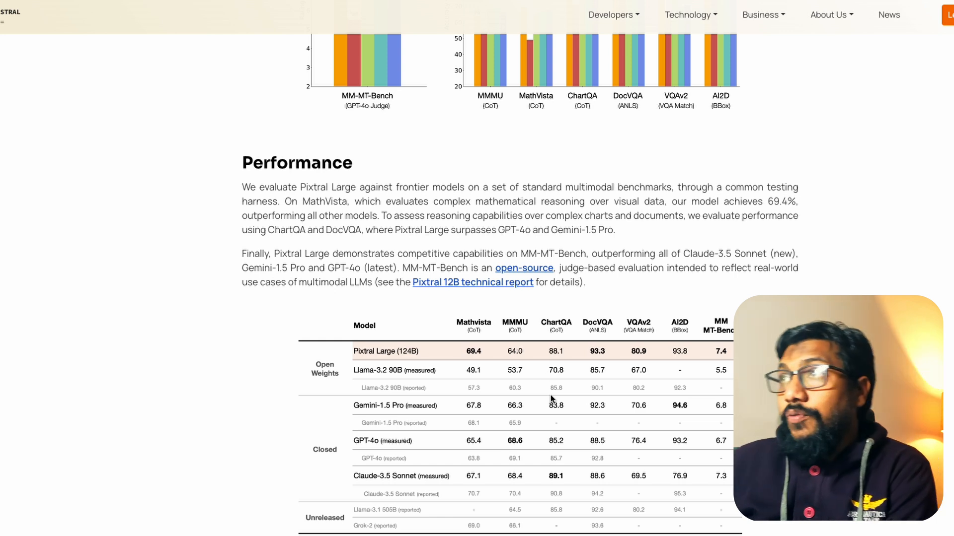
Step: Scroll from the receipt OCR sample to the train/loss chart-understanding example
scroll("down", 3)
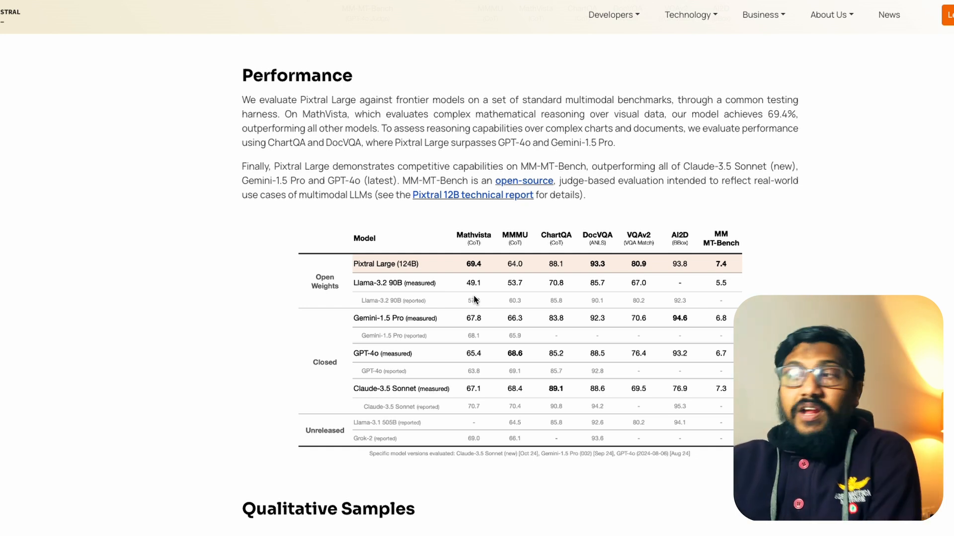
scroll("down", 3)
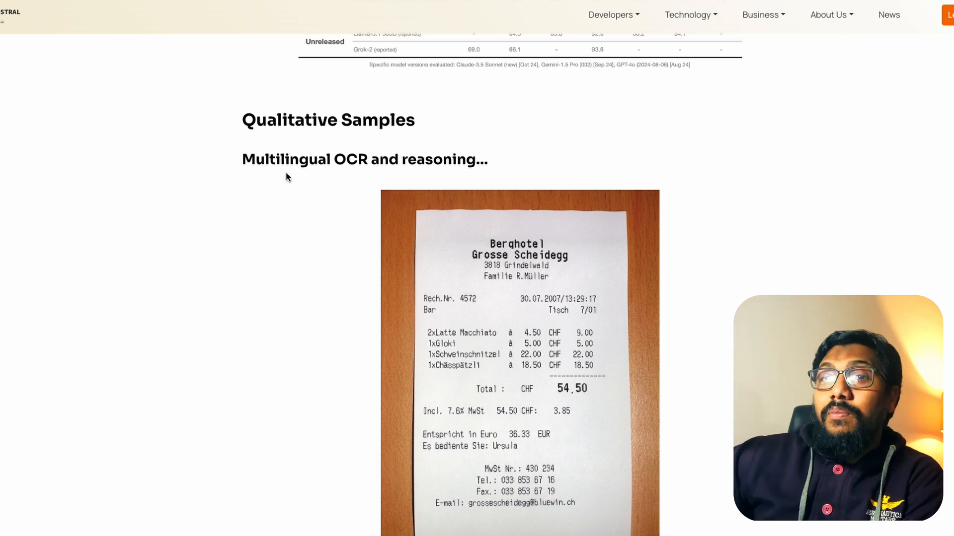
mouse_move(627, 260)
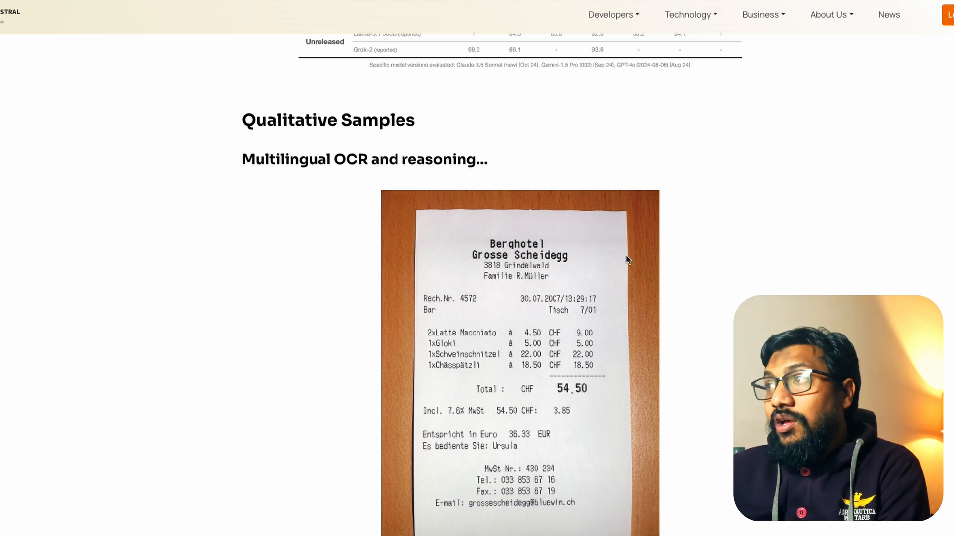
scroll("down", 3)
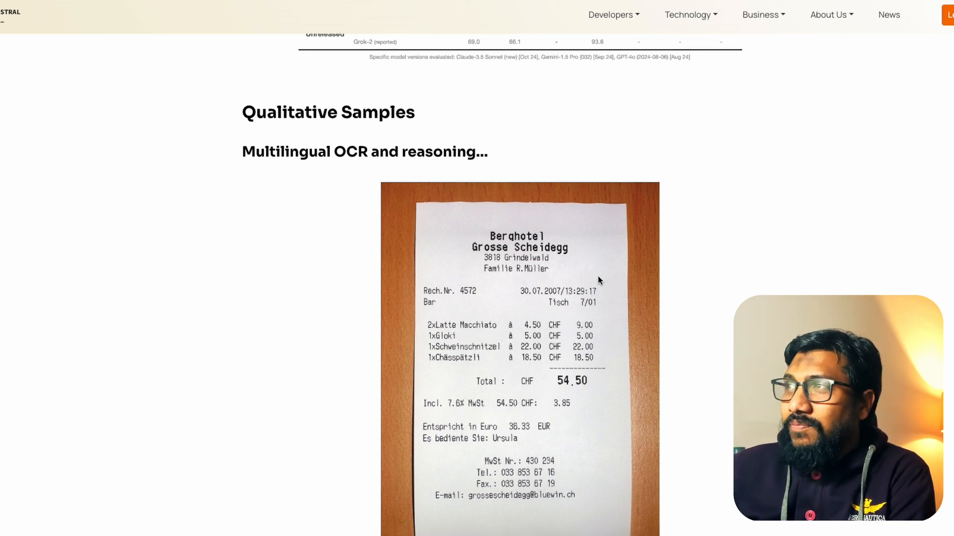
scroll("down", 3)
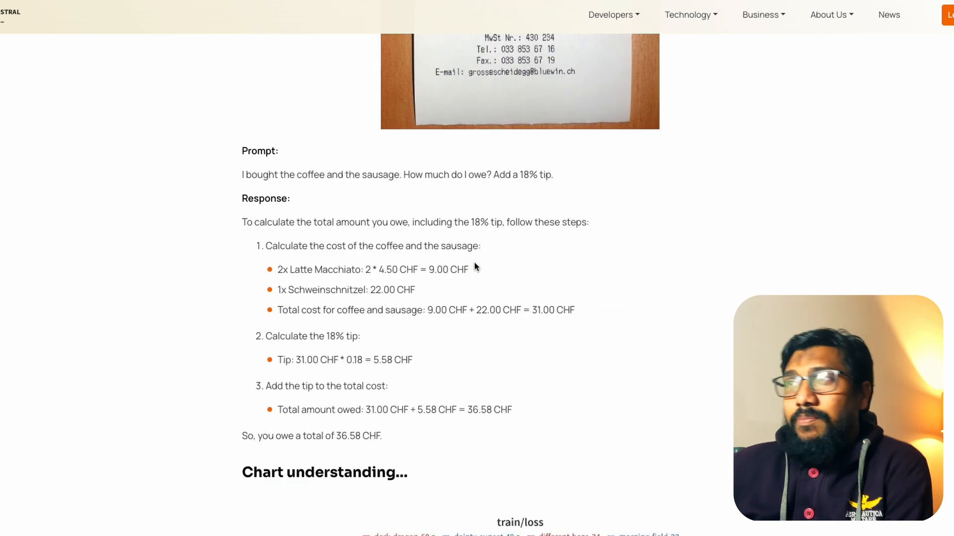
scroll("down", 3)
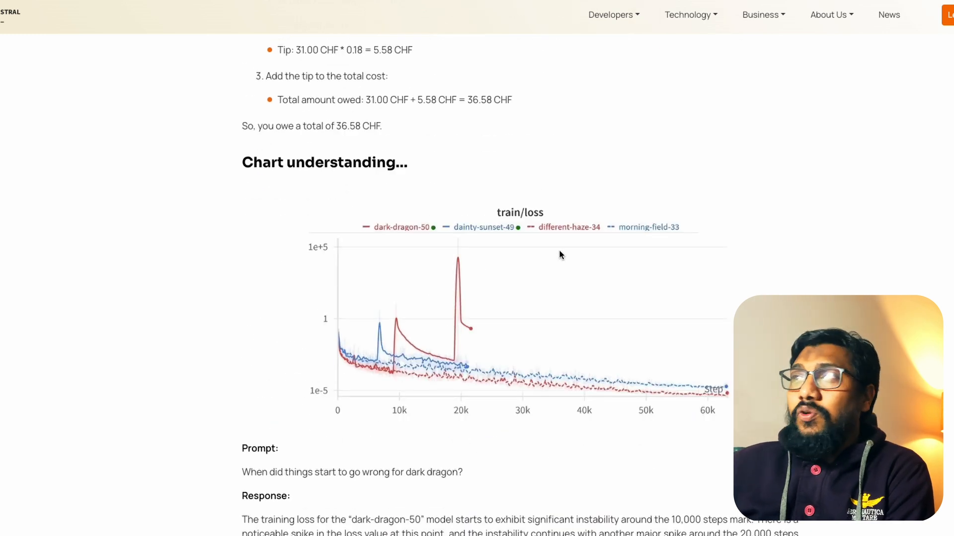
mouse_move(536, 302)
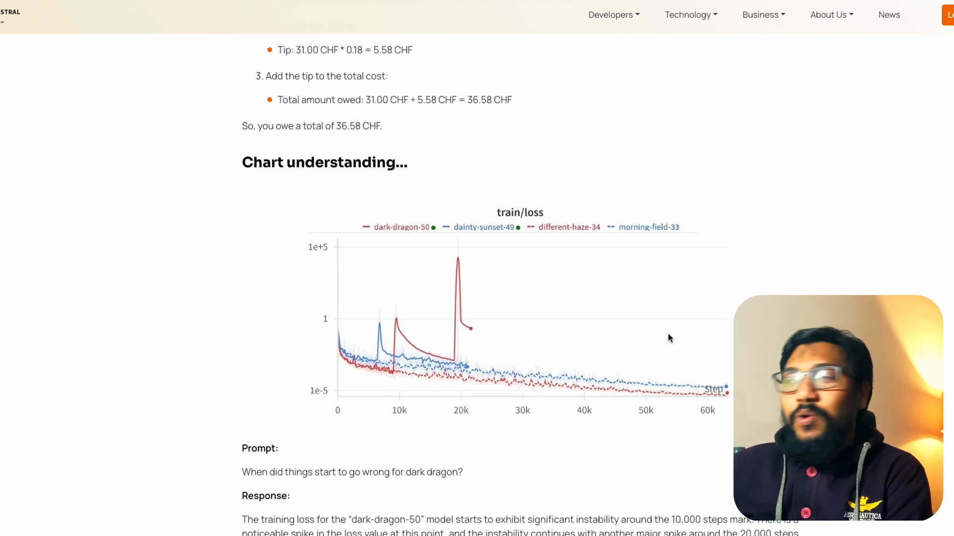
Step: Scroll through 'And more...' to 'One more thing...' and select 'Mistral Large'
scroll("down", 3)
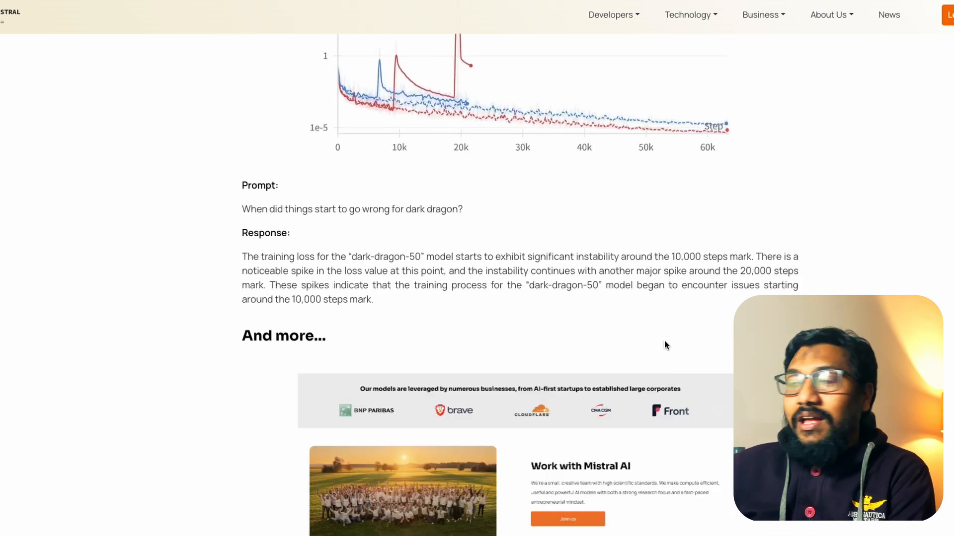
scroll("down", 3)
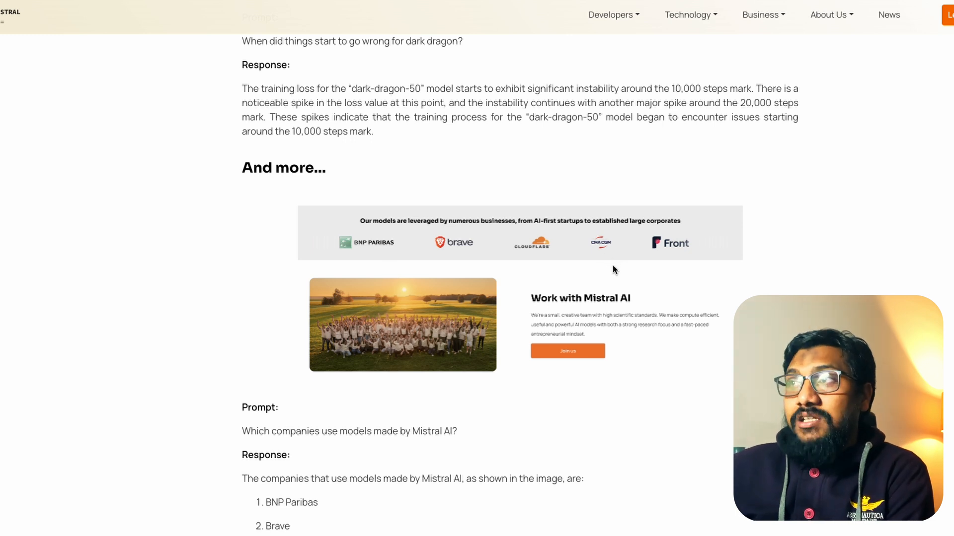
scroll("down", 3)
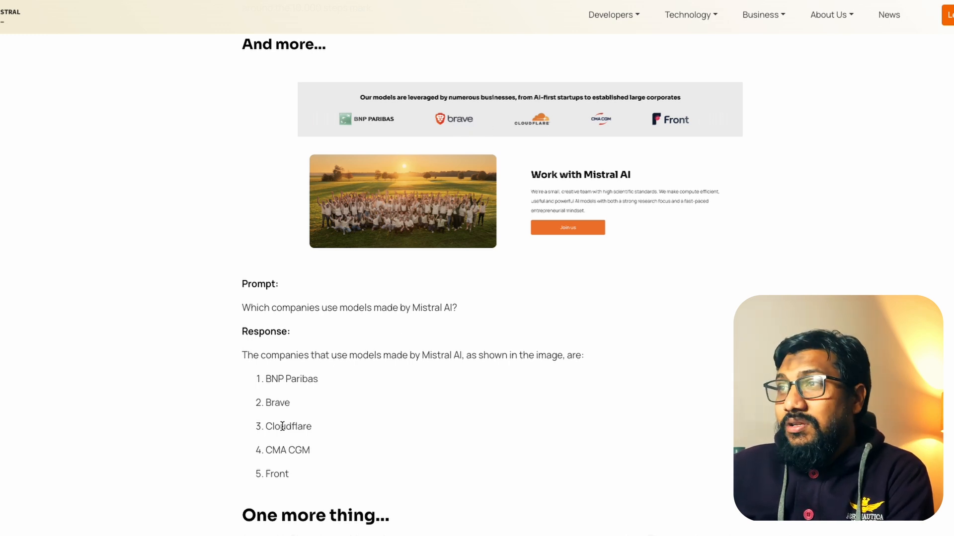
mouse_move(695, 135)
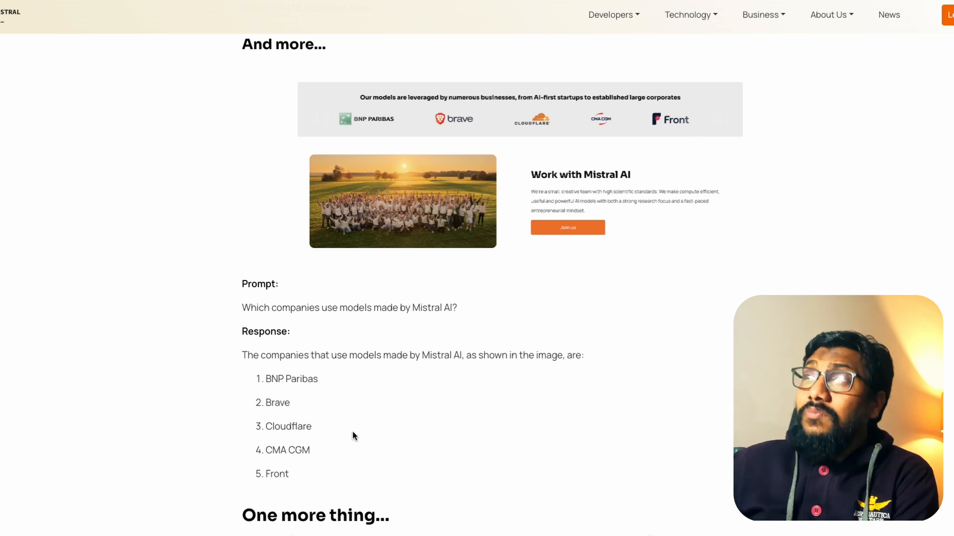
scroll("down", 3)
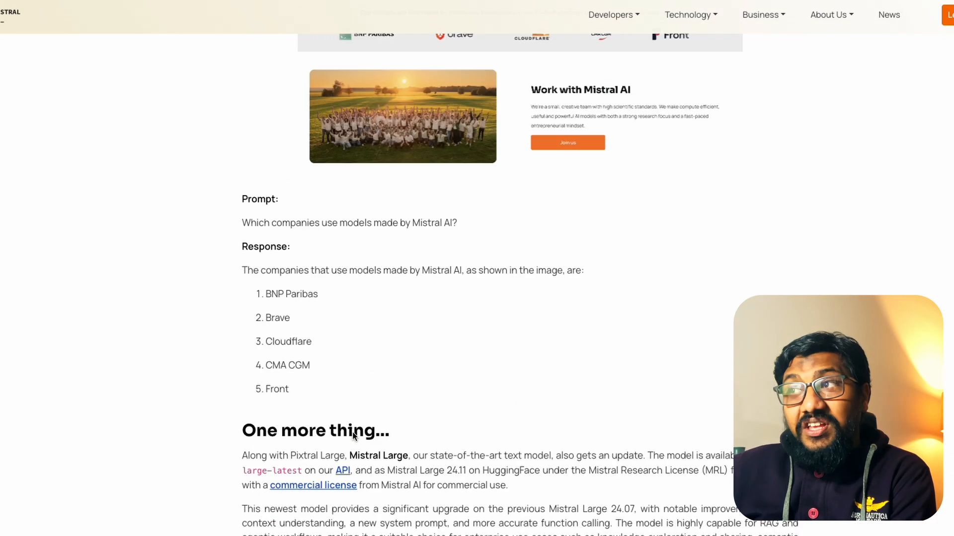
scroll("down", 3)
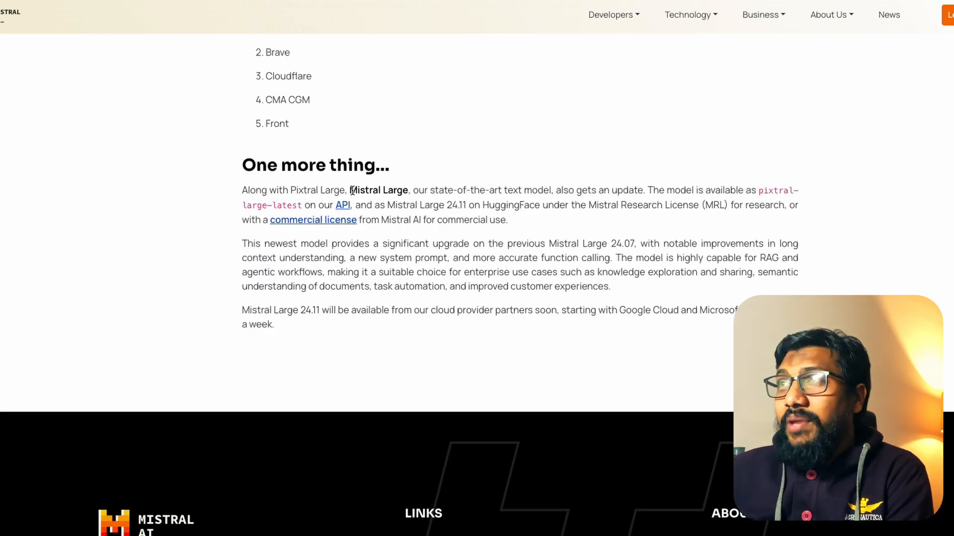
double_click(378, 190)
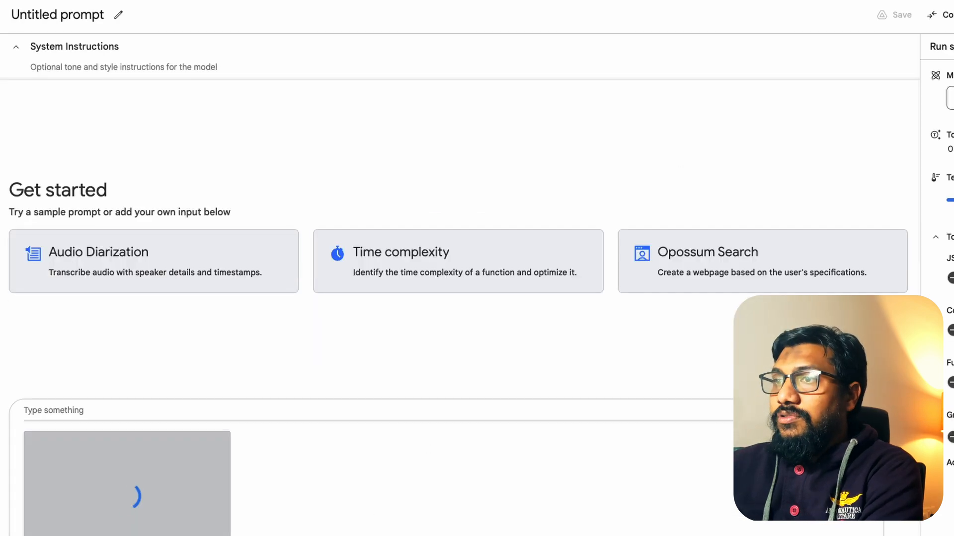
Step: Start typing 'create' in the AI Studio prompt box
type("create")
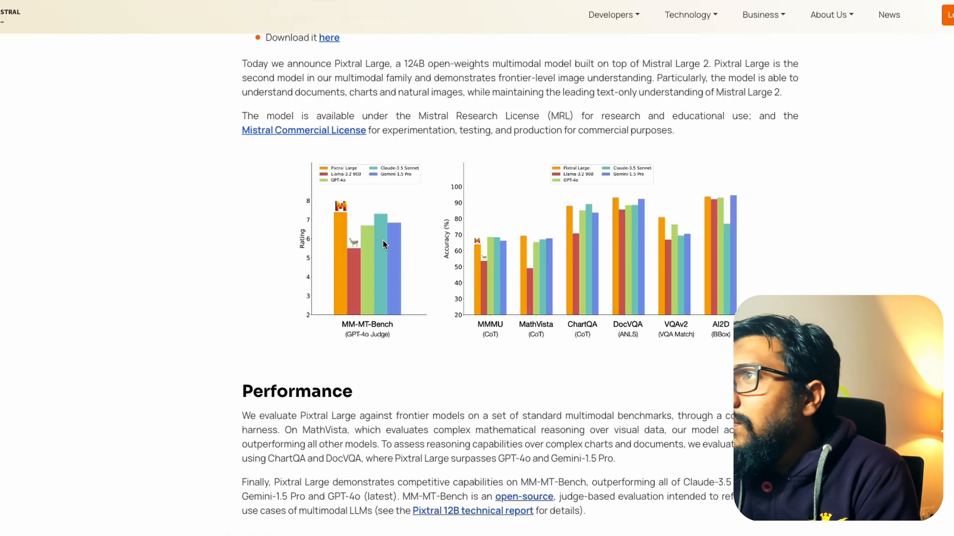
Step: Get a simple tweet from the MM-MT-Bench chart and highlight the model name
scroll("down", 3)
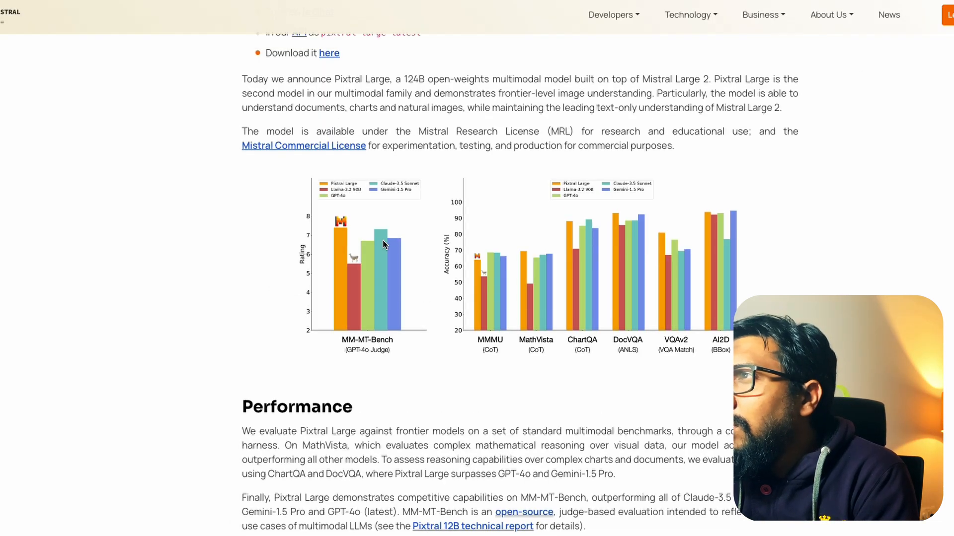
mouse_move(509, 240)
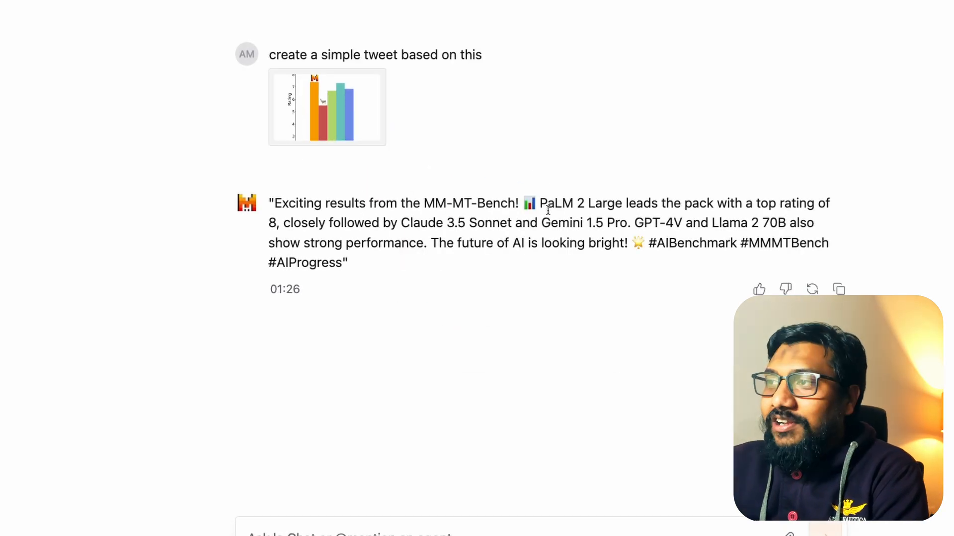
left_click_drag(540, 204, 781, 203)
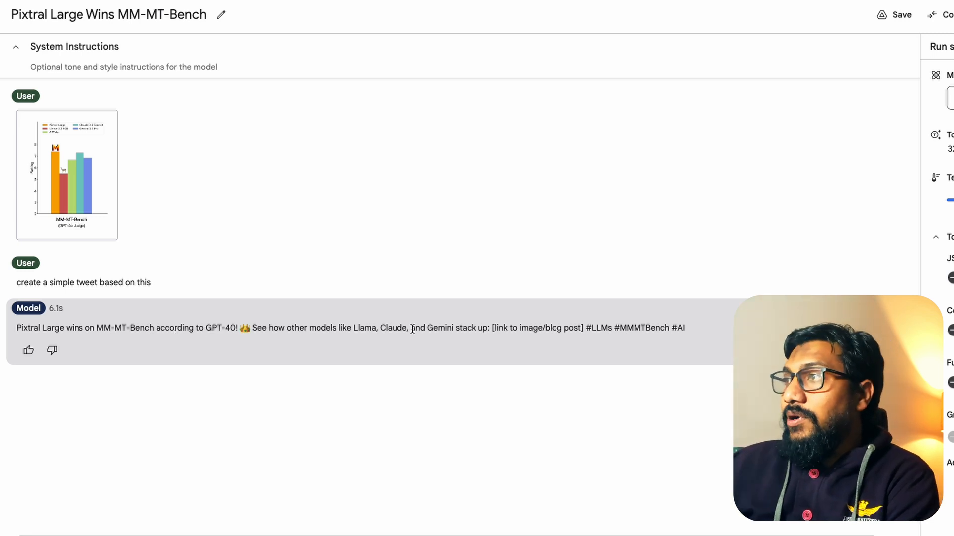
Step: Mark the link placeholder in Gemini's tweet, then create a new prompt
double_click(537, 328)
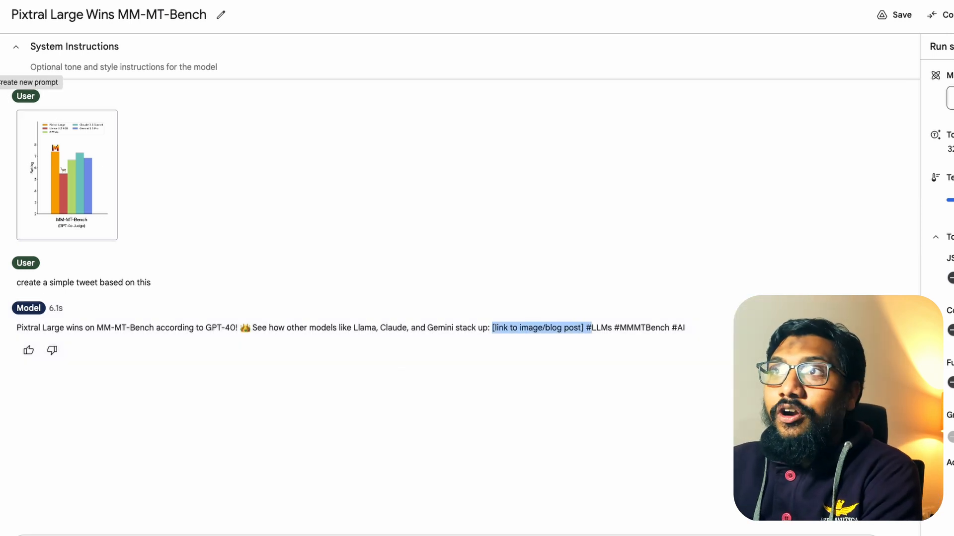
left_click(29, 82)
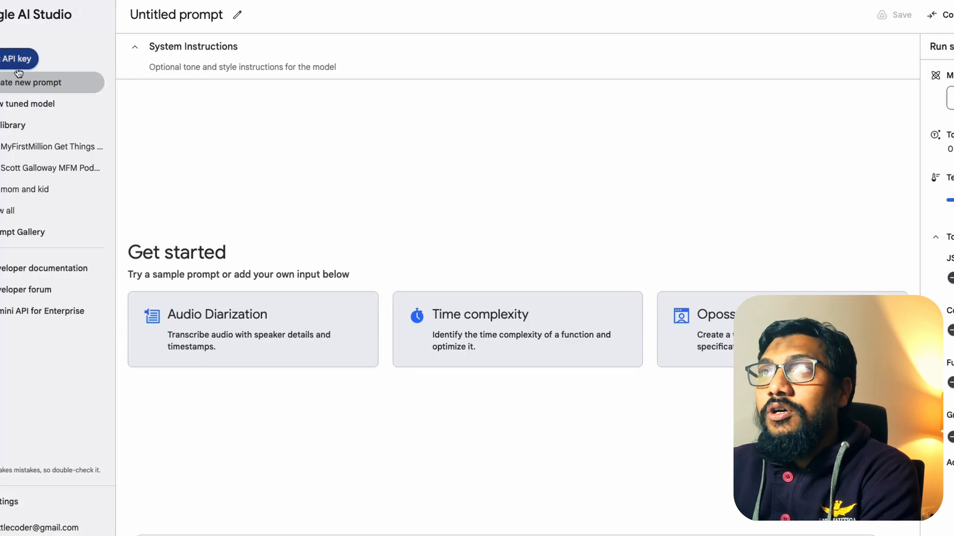
mouse_move(307, 471)
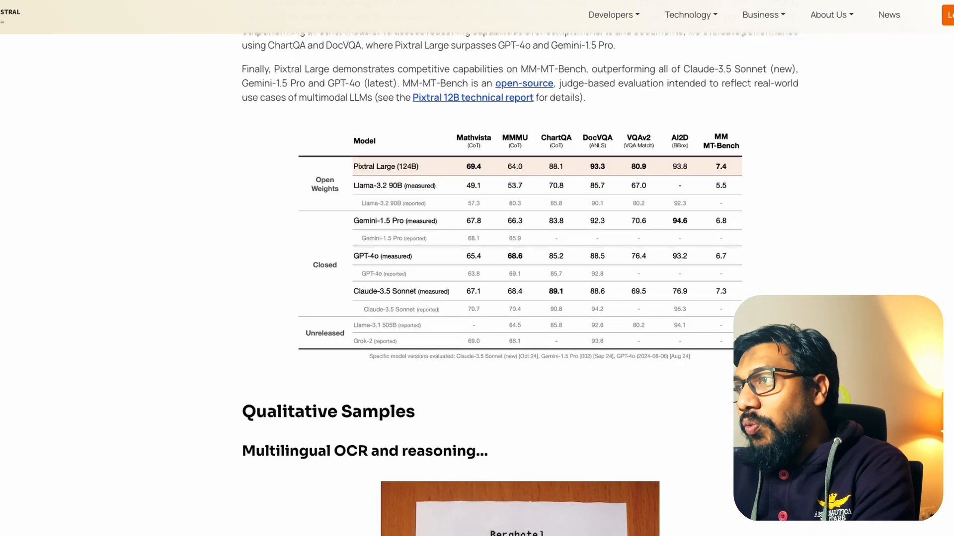
Step: Send 'give me 5 insights from this' with the benchmark table screenshot
scroll("up", 3)
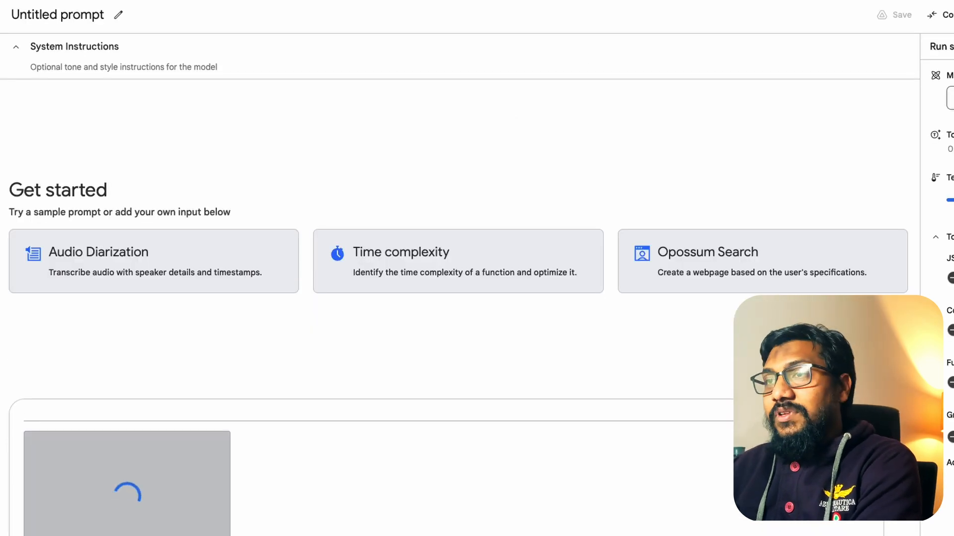
type("give me 5 insights from this")
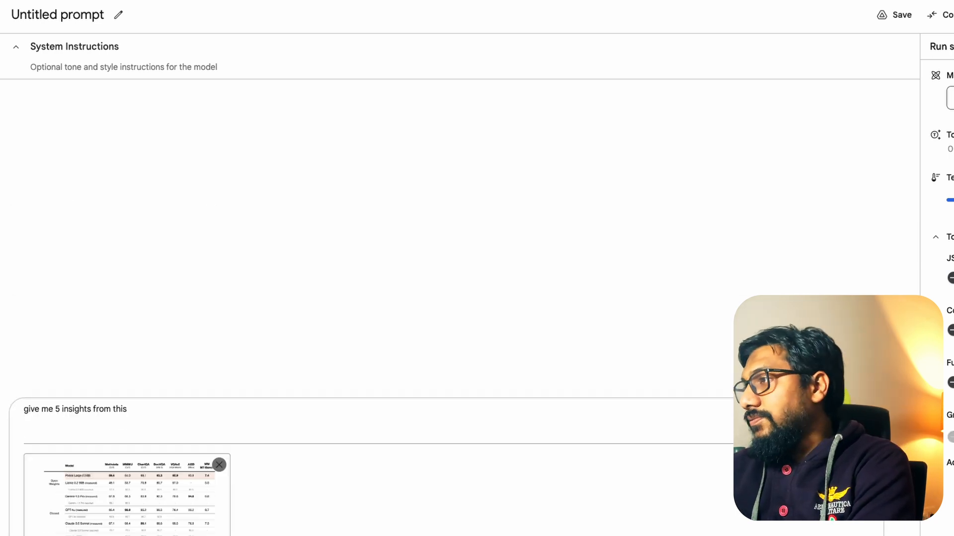
left_click(939, 29)
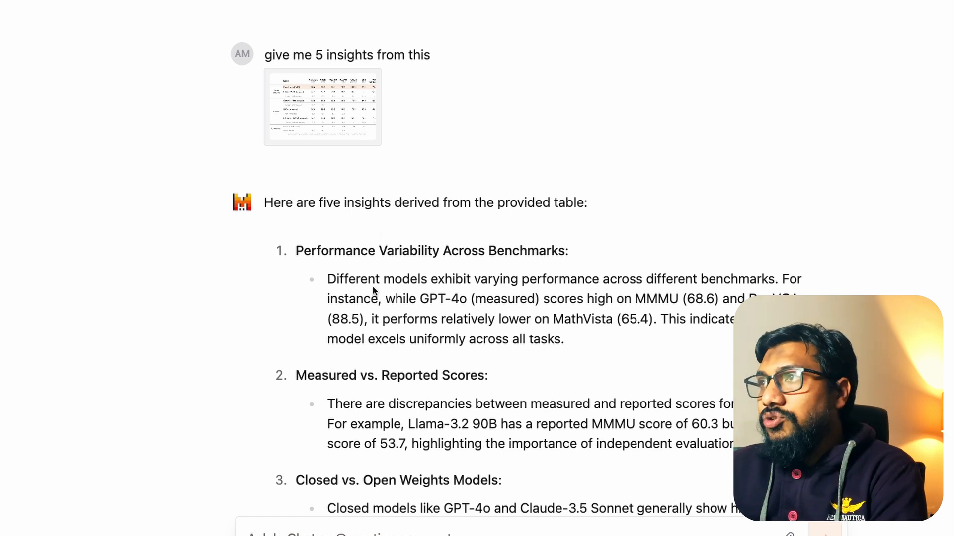
scroll("down", 3)
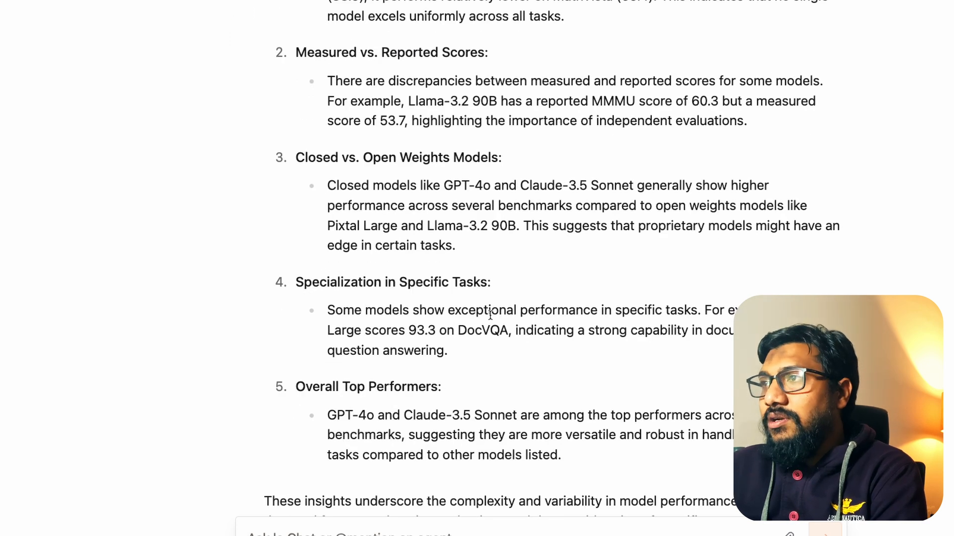
scroll("down", 3)
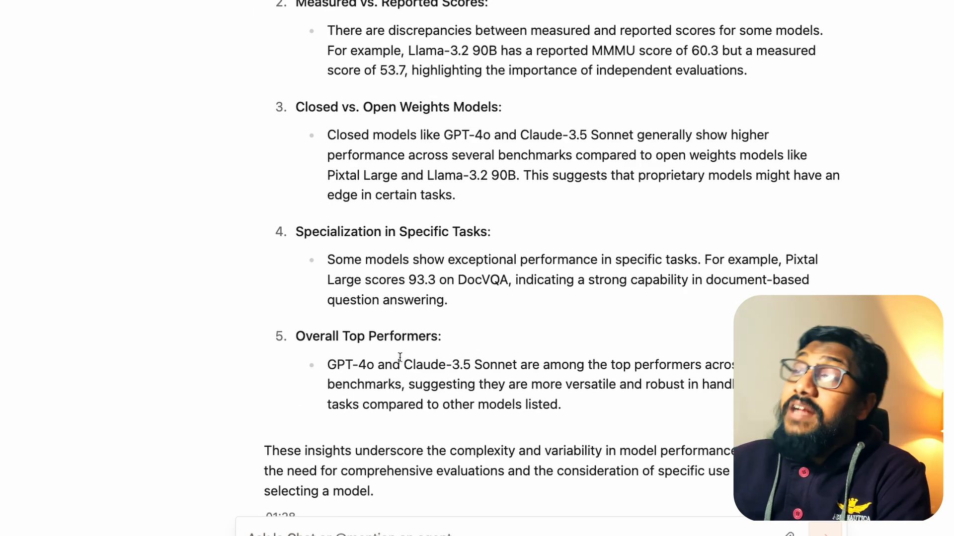
left_click_drag(327, 364, 468, 364)
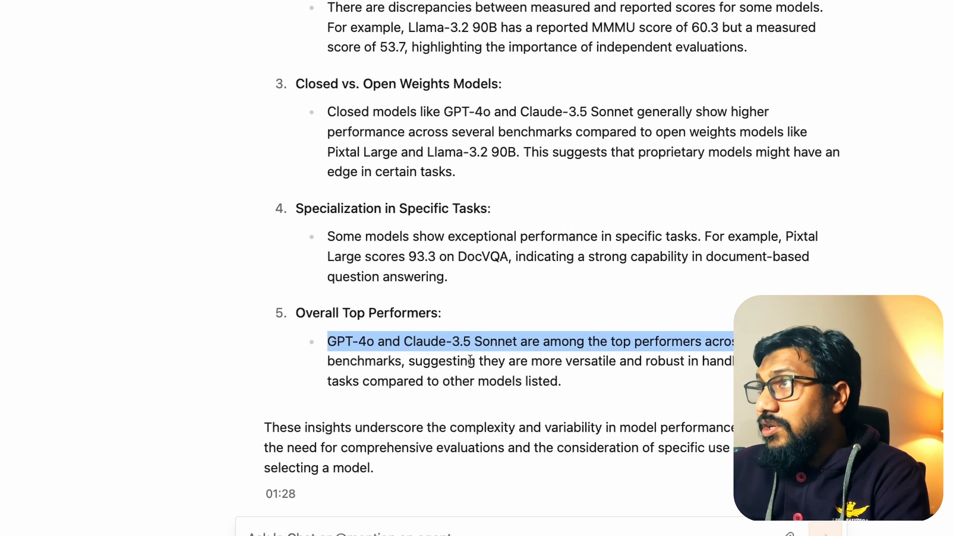
scroll("up", 3)
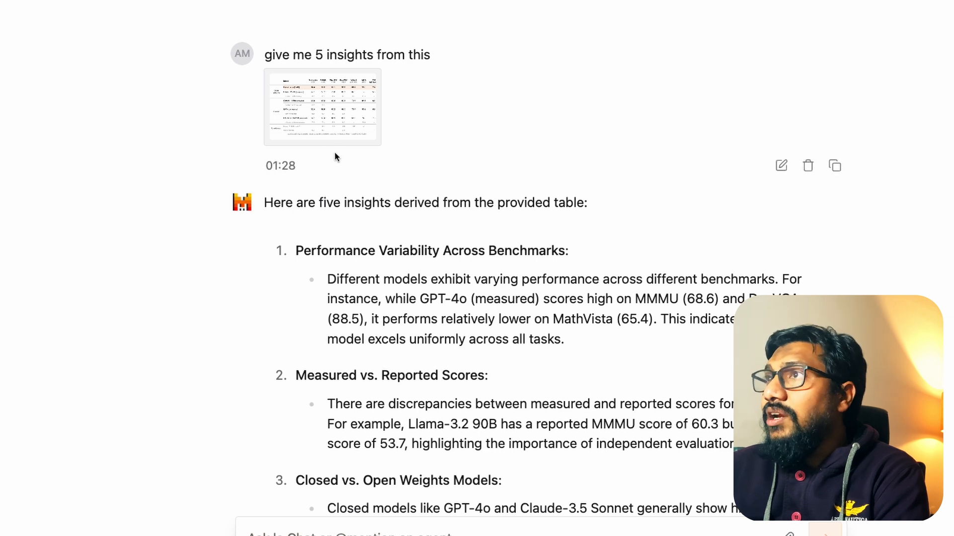
scroll("down", 3)
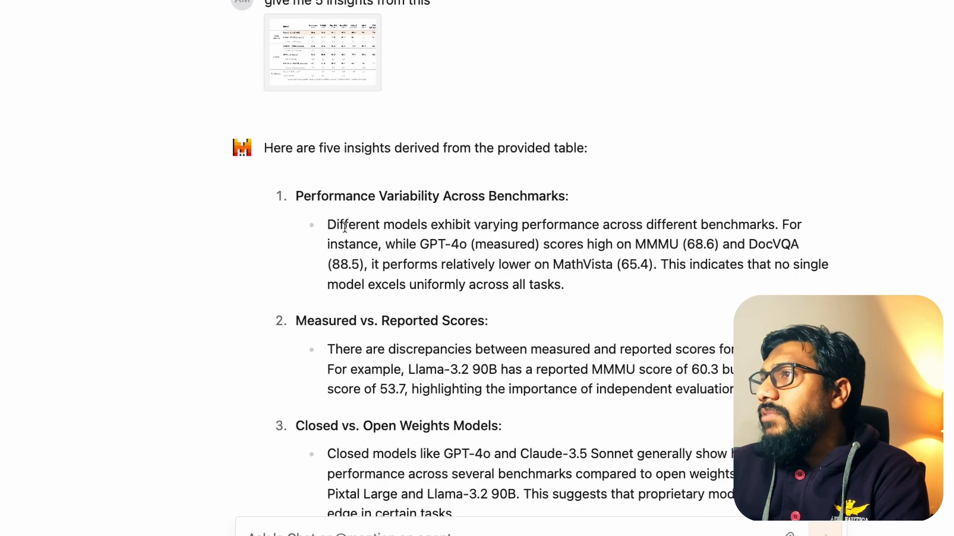
scroll("down", 3)
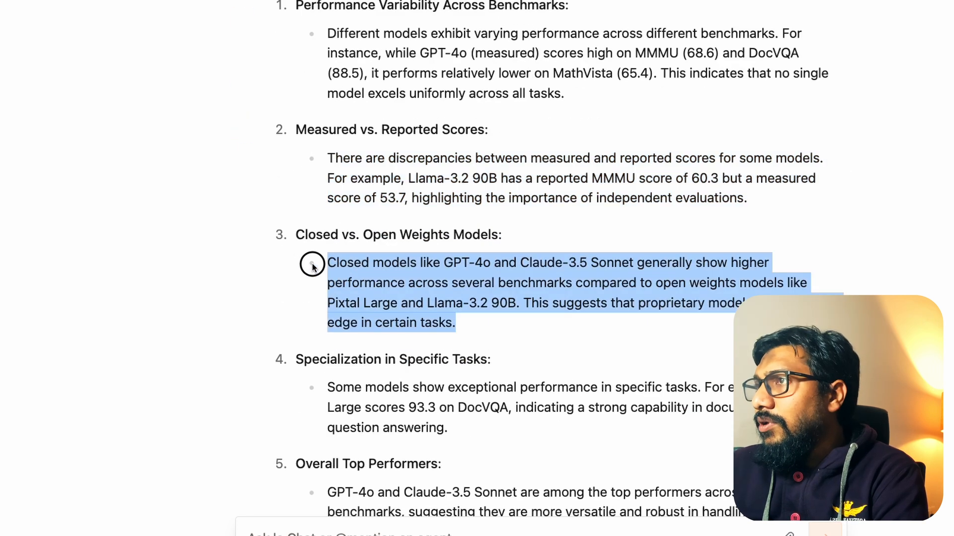
scroll("down", 3)
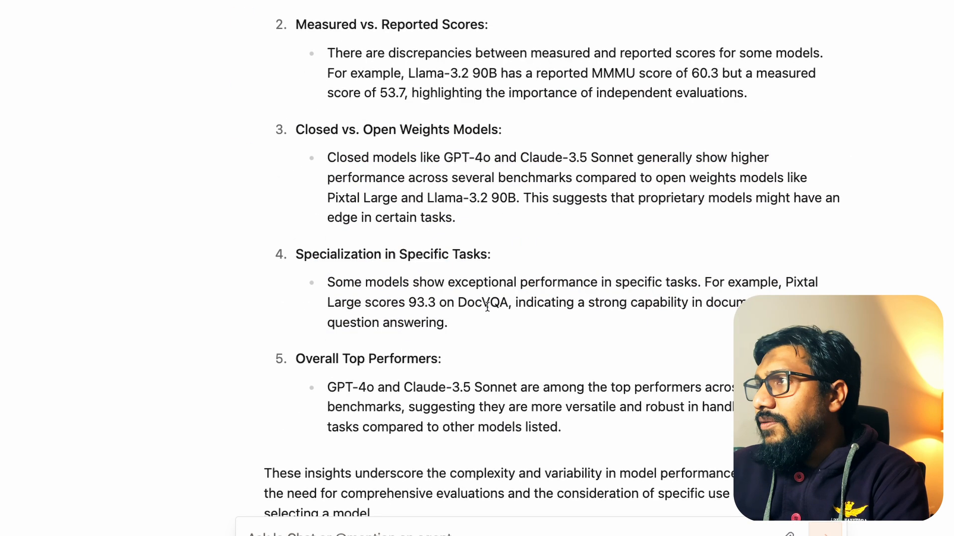
scroll("down", 3)
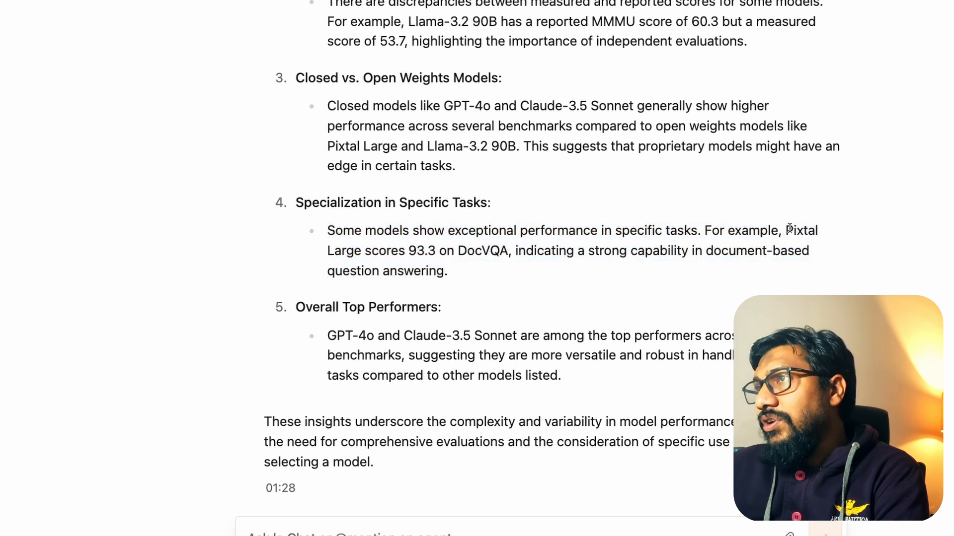
left_click_drag(785, 230, 496, 250)
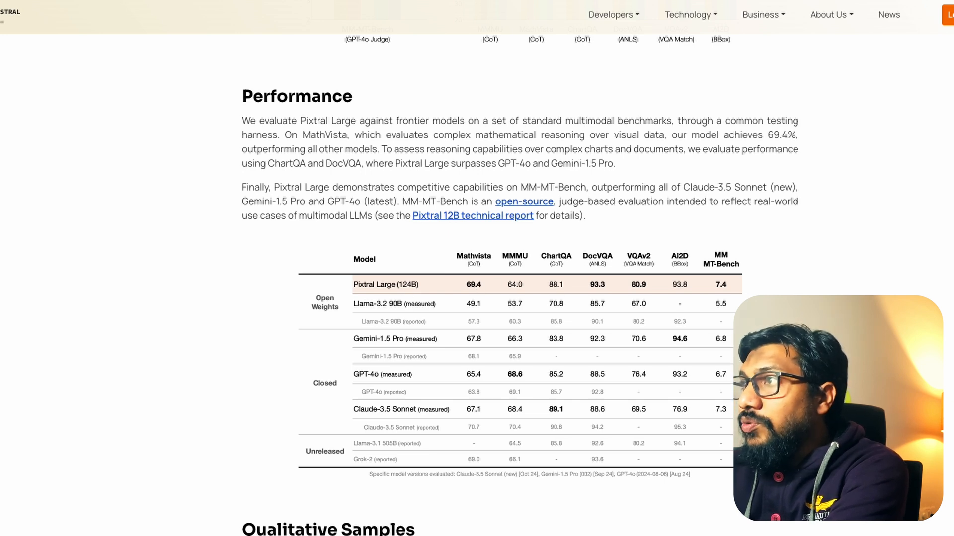
mouse_move(560, 243)
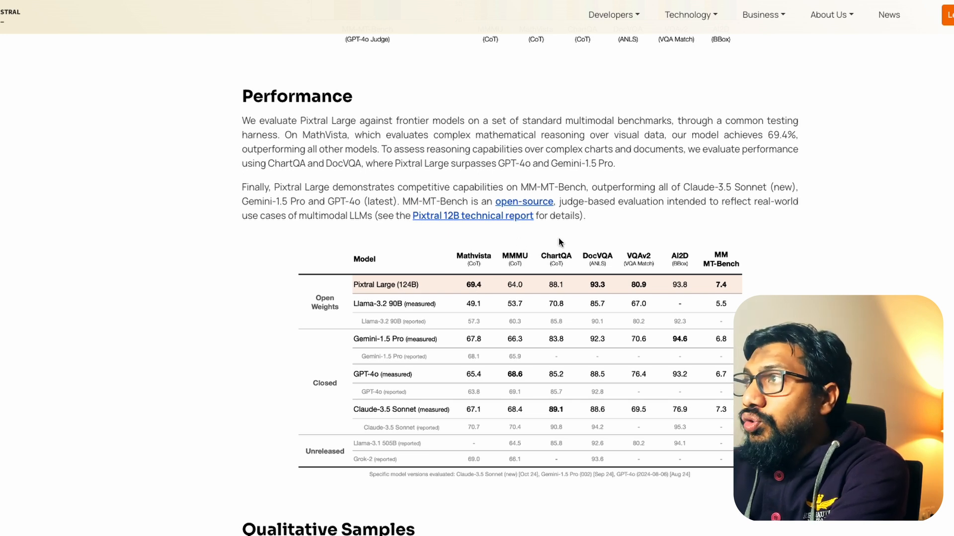
mouse_move(734, 278)
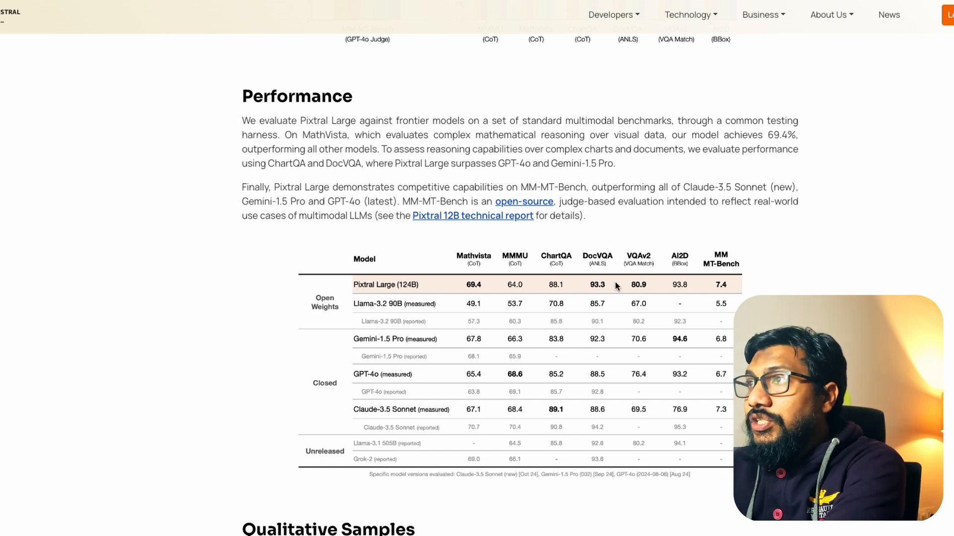
mouse_move(757, 279)
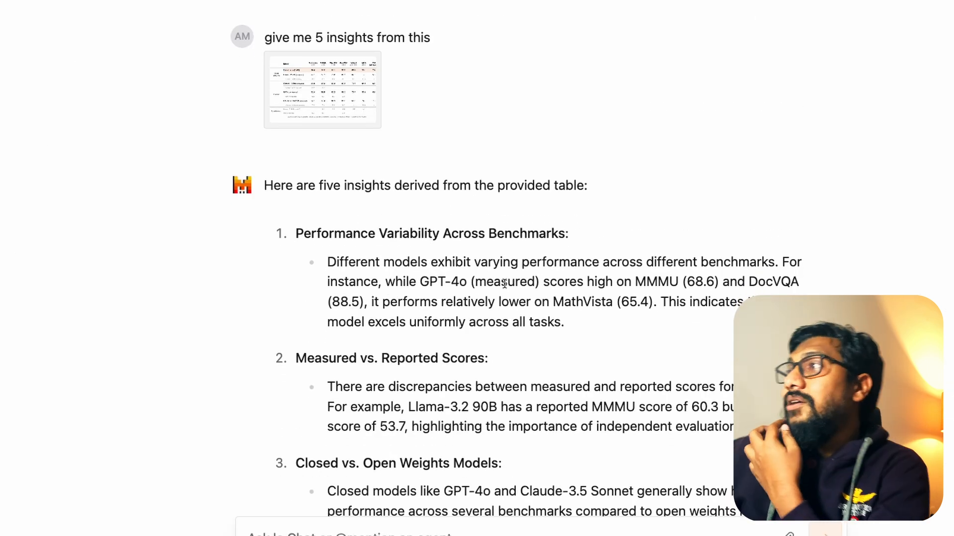
Step: Scroll Le Chat's insights, highlighting GPT-4o and Claude-3.5 in insight 3
scroll("down", 3)
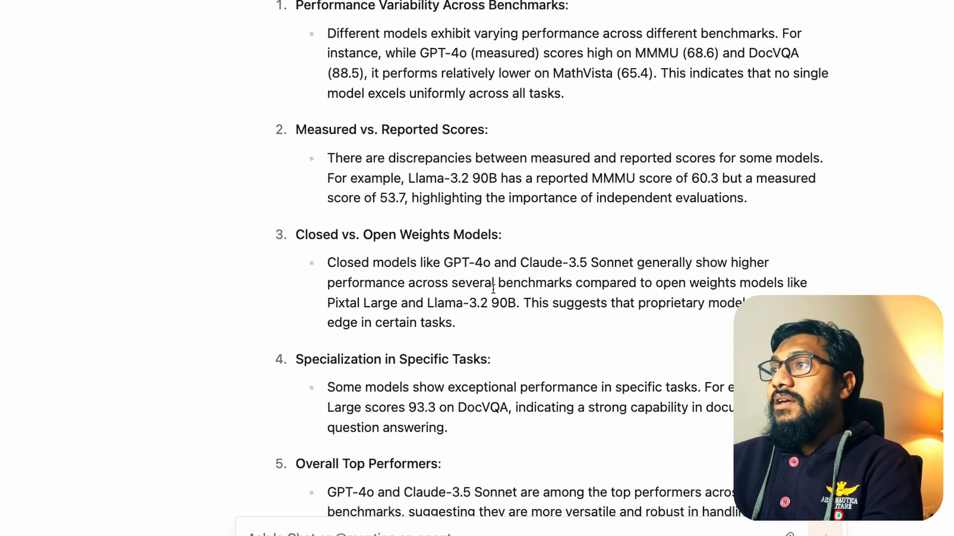
left_click_drag(444, 262, 602, 263)
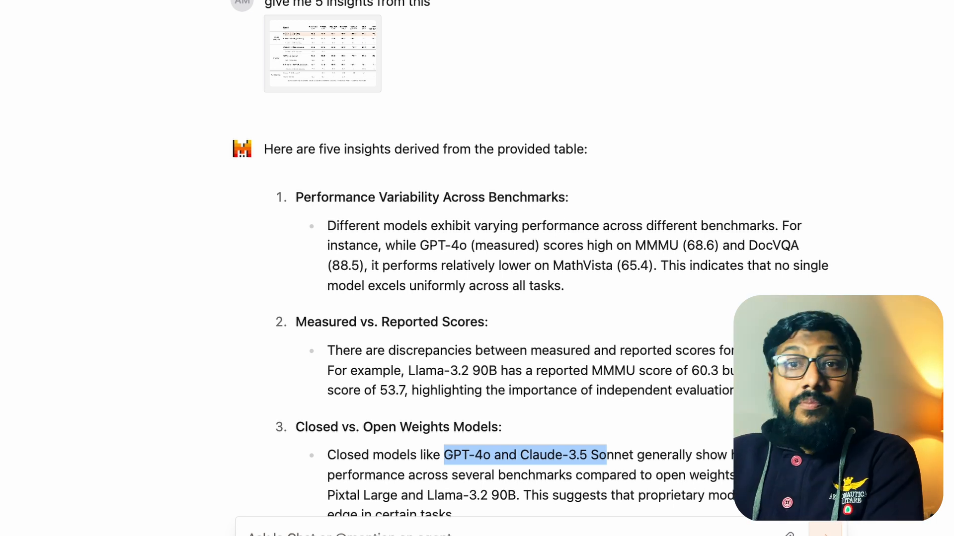
scroll("down", 3)
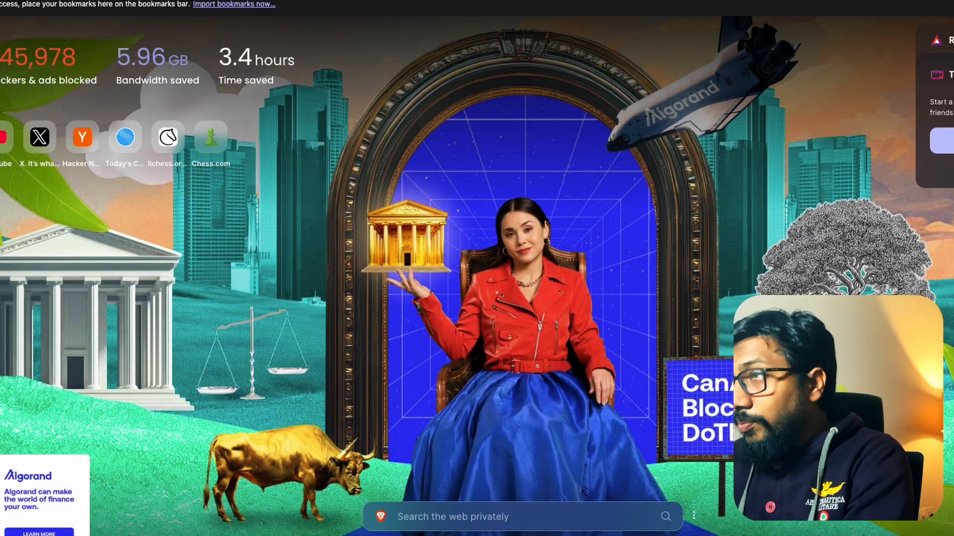
Step: Browse Google Images results for 'apple count', then search 'apples' and scroll its photos
type("im")
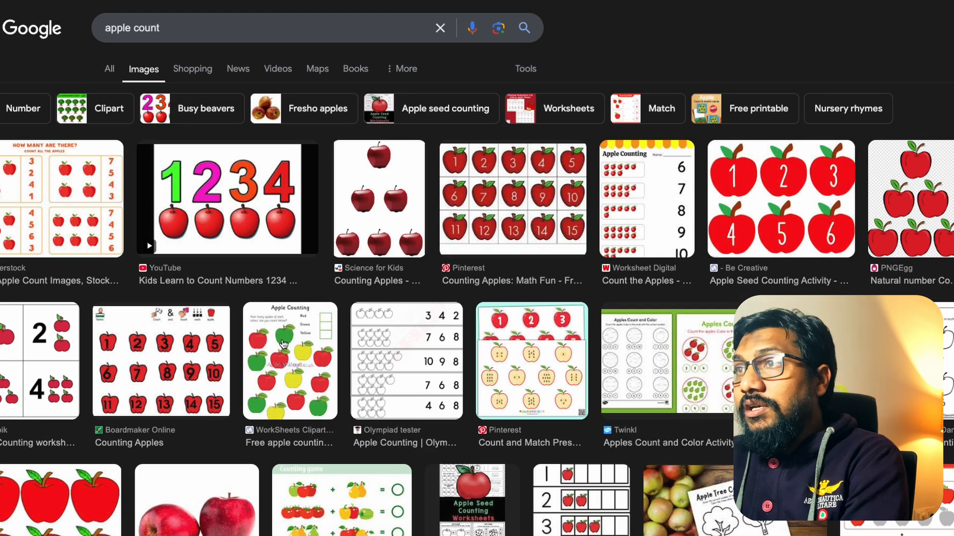
scroll("down", 3)
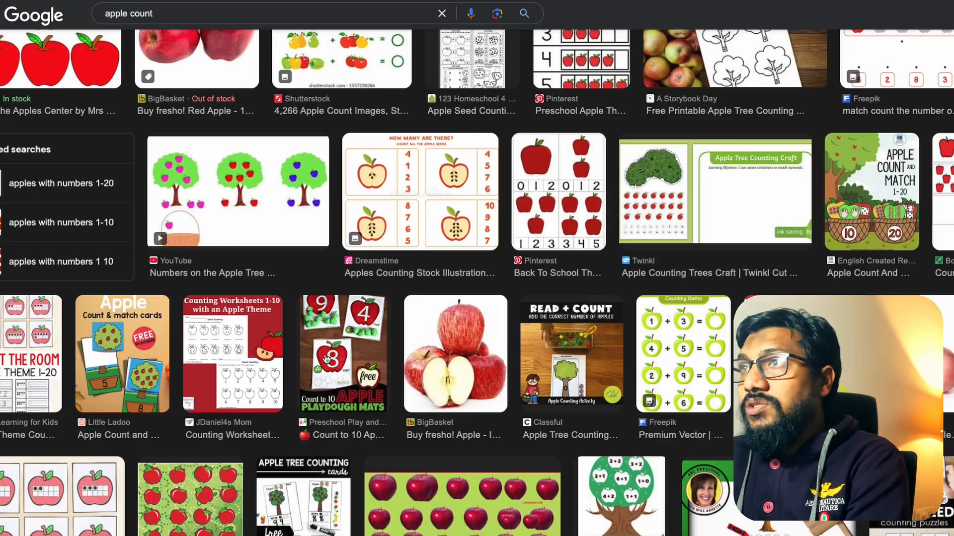
scroll("down", 3)
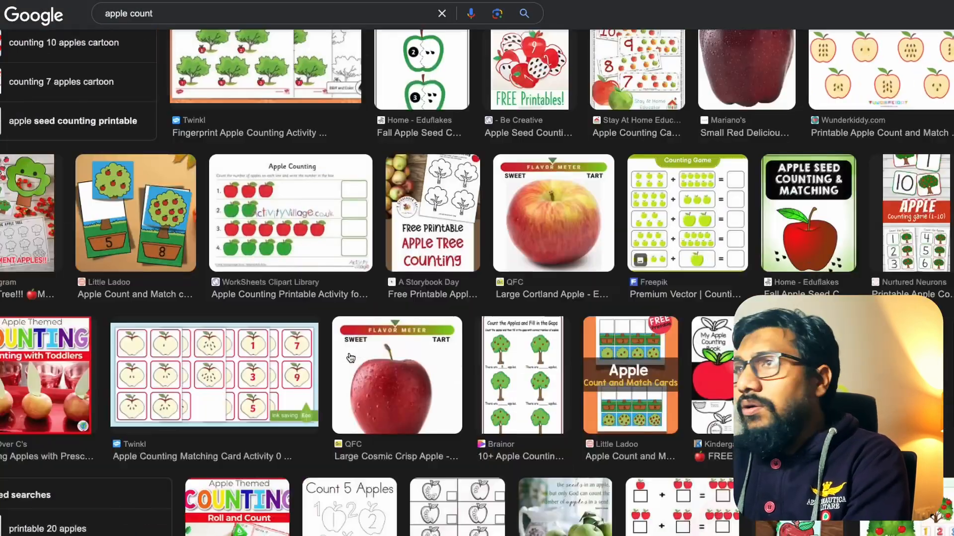
scroll("down", 3)
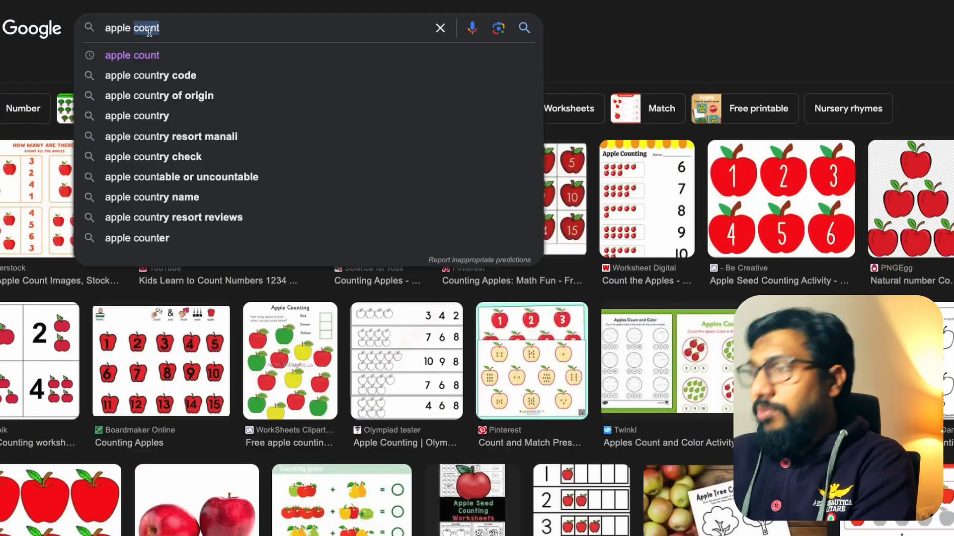
type("apples")
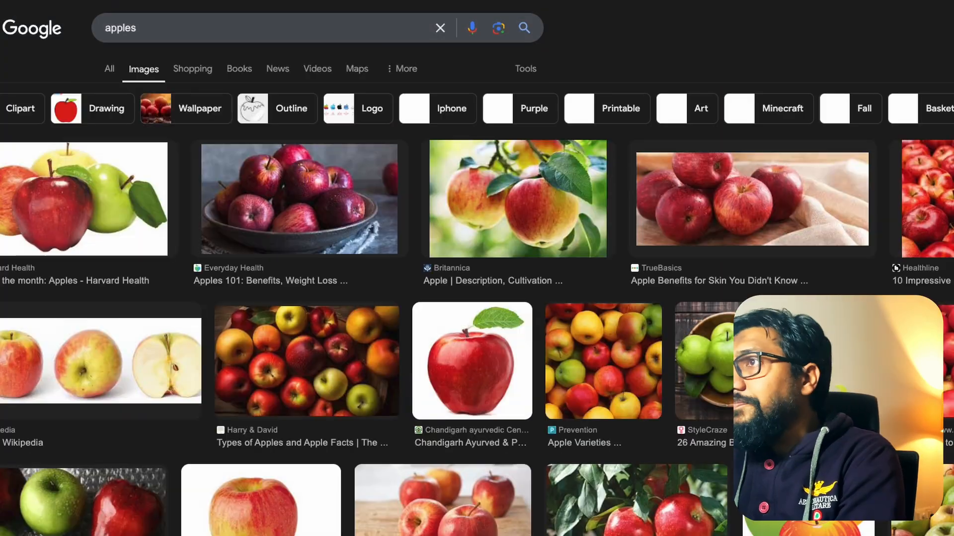
scroll("down", 3)
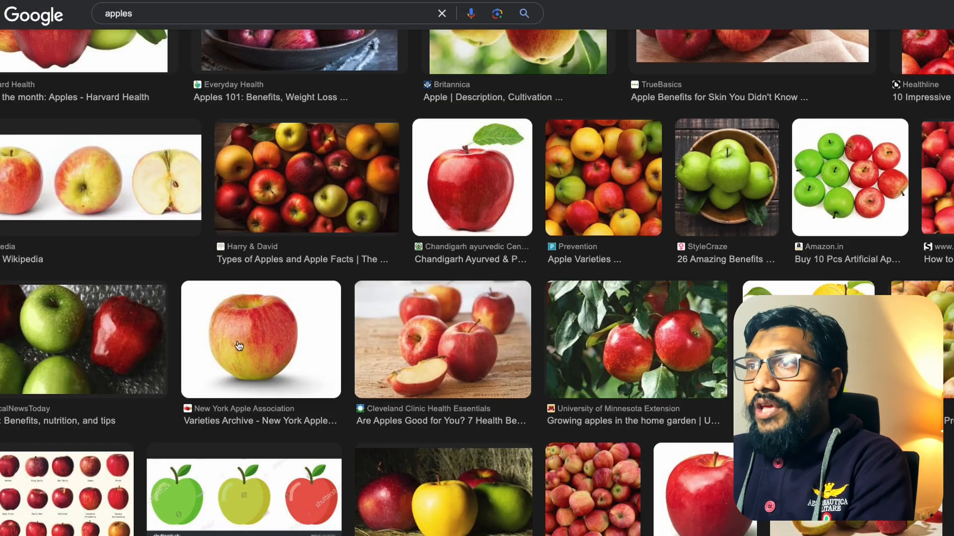